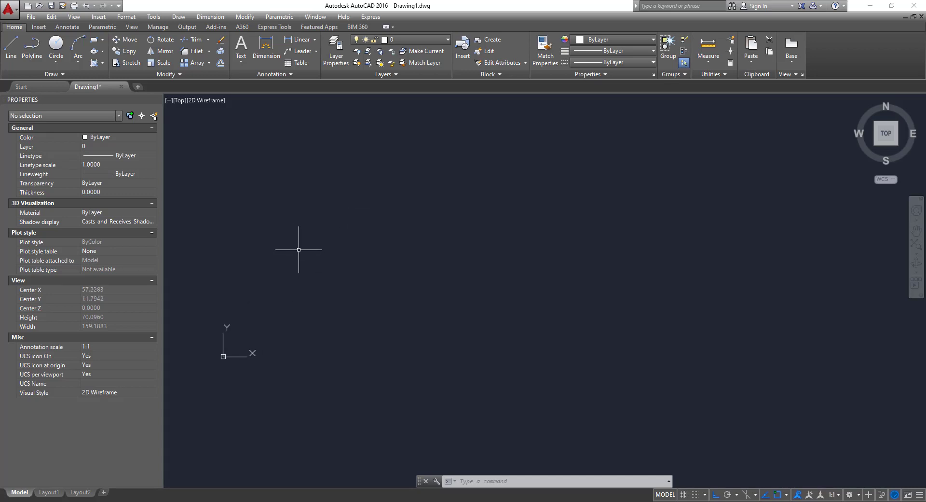
pyautogui.moveTo(260, 207)
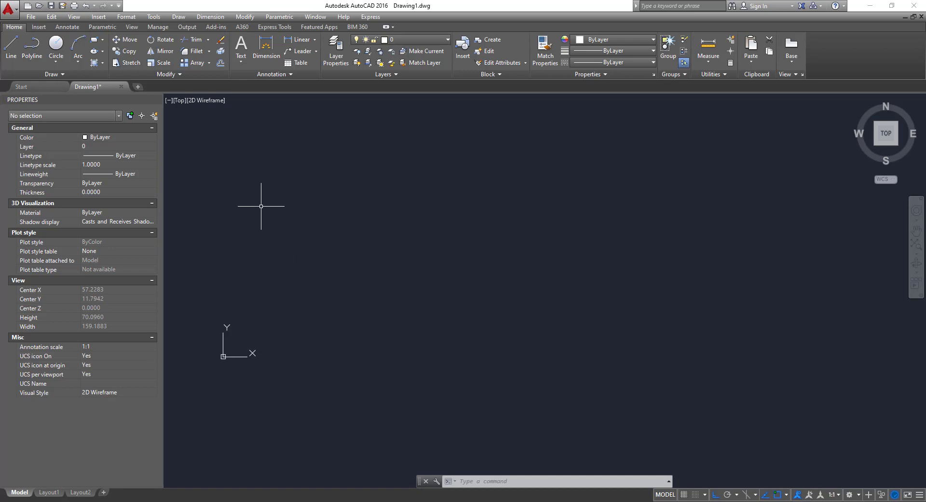
pyautogui.moveTo(346, 241)
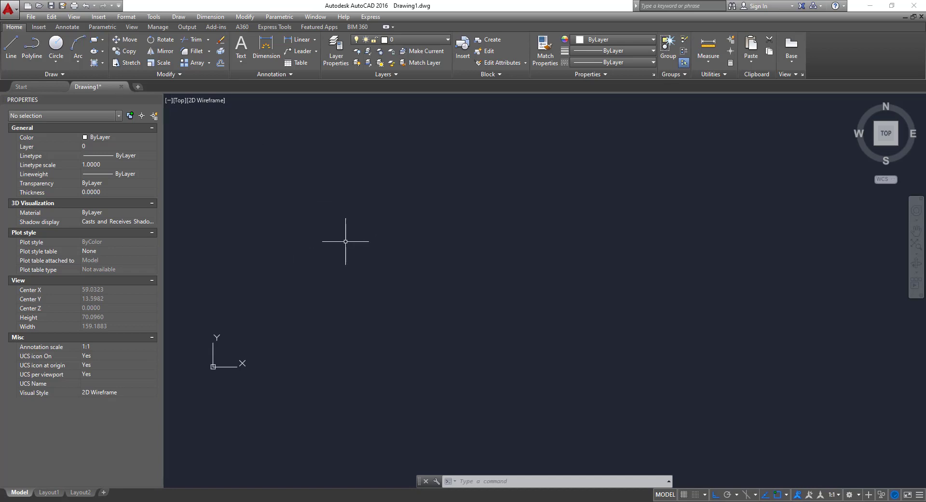
pyautogui.moveTo(291, 207)
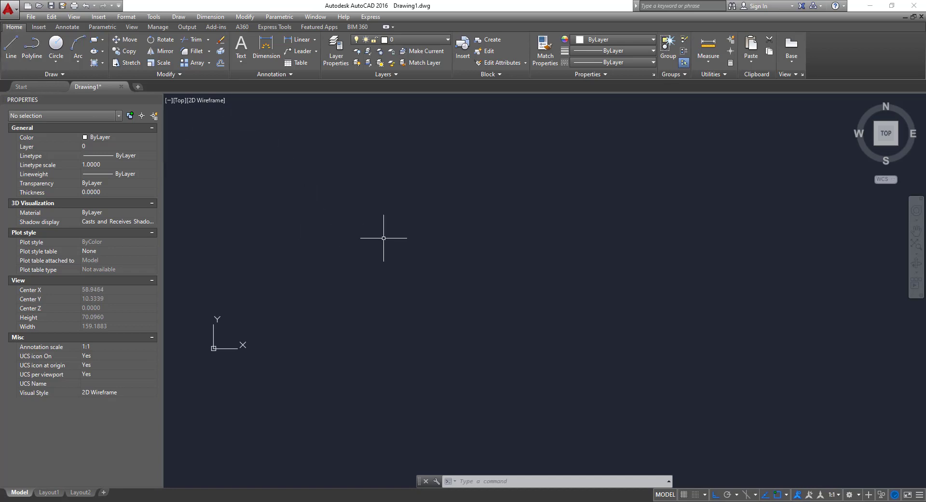
# - Draw a rectangle with the Rectangle tool and place an identical copy to its right
pyautogui.click(92, 40)
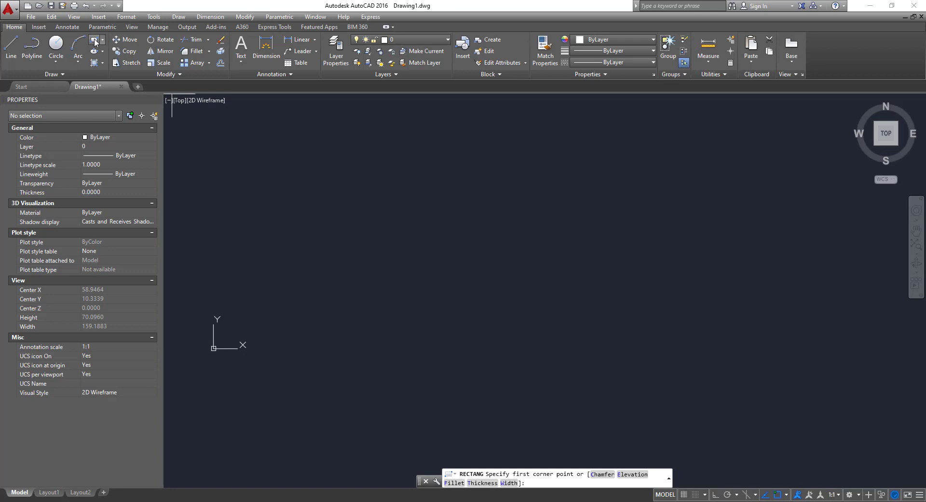
pyautogui.click(281, 226)
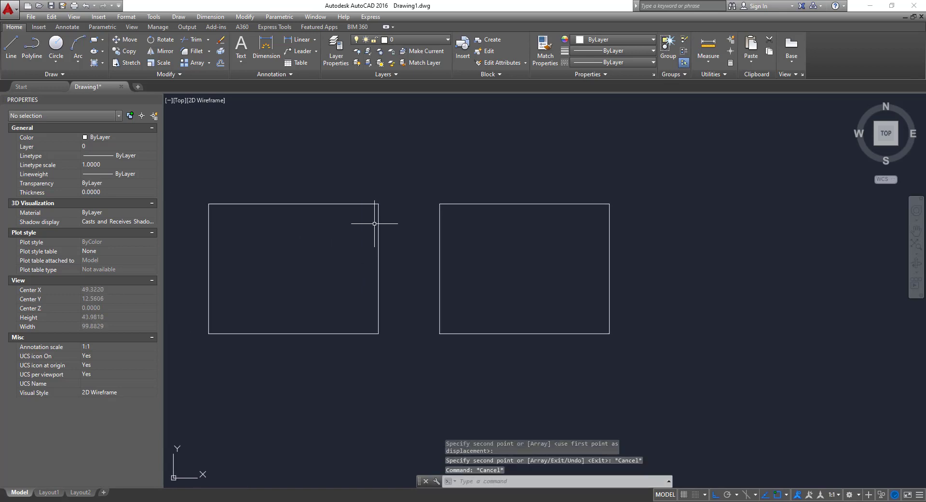
pyautogui.scroll(-3)
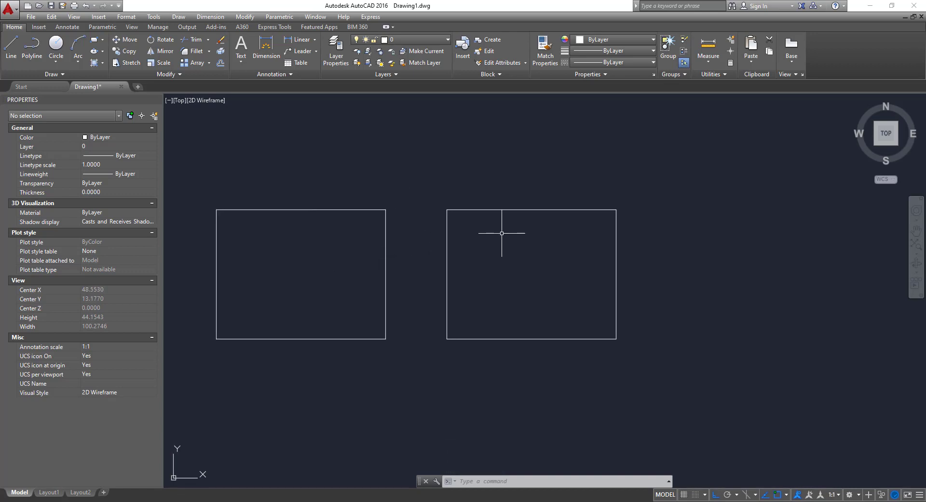
pyautogui.moveTo(526, 249)
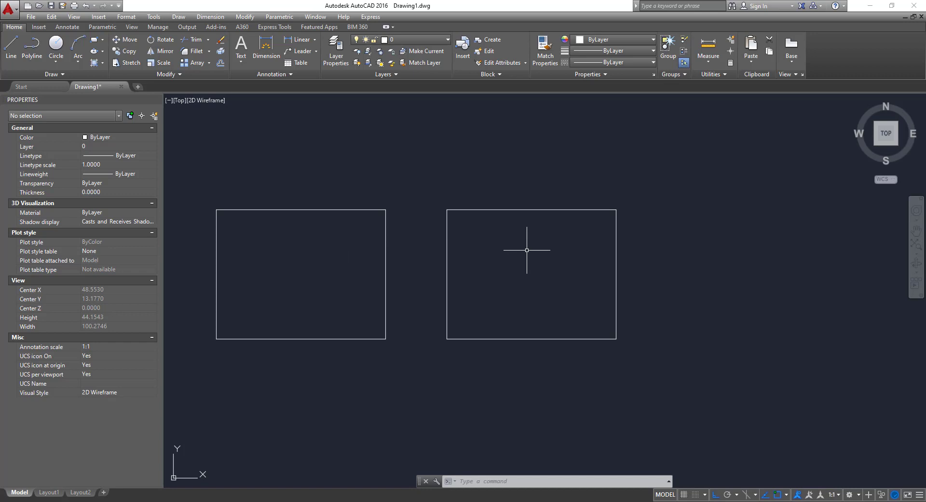
pyautogui.moveTo(519, 263)
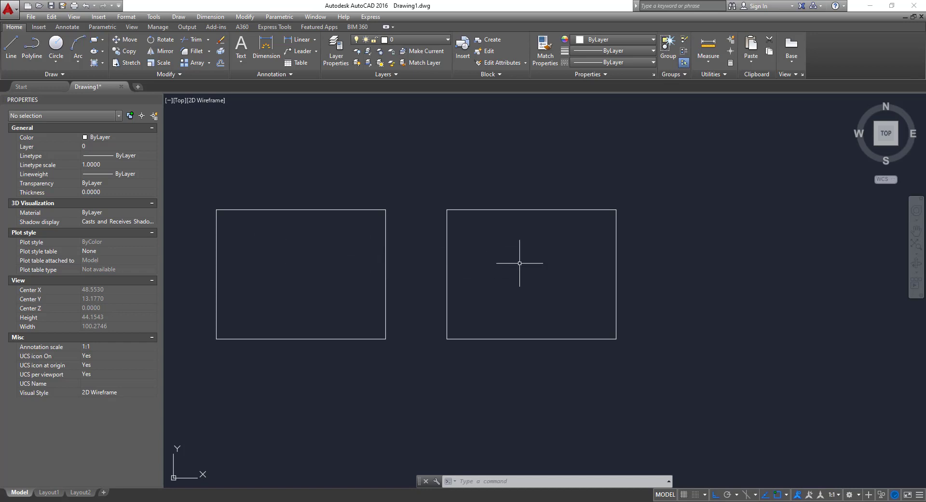
pyautogui.moveTo(505, 252)
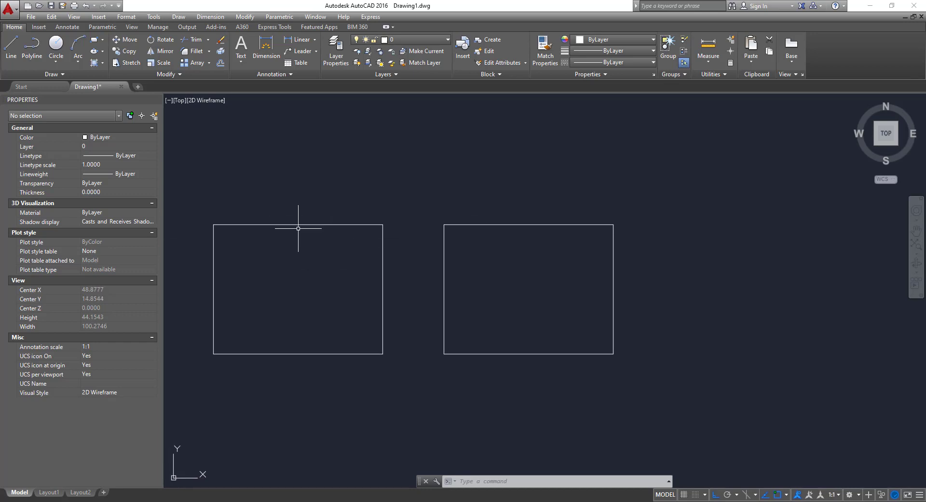
# - Apply a SOLID hatch inside the left and right rectangles, then end the command
pyautogui.click(93, 63)
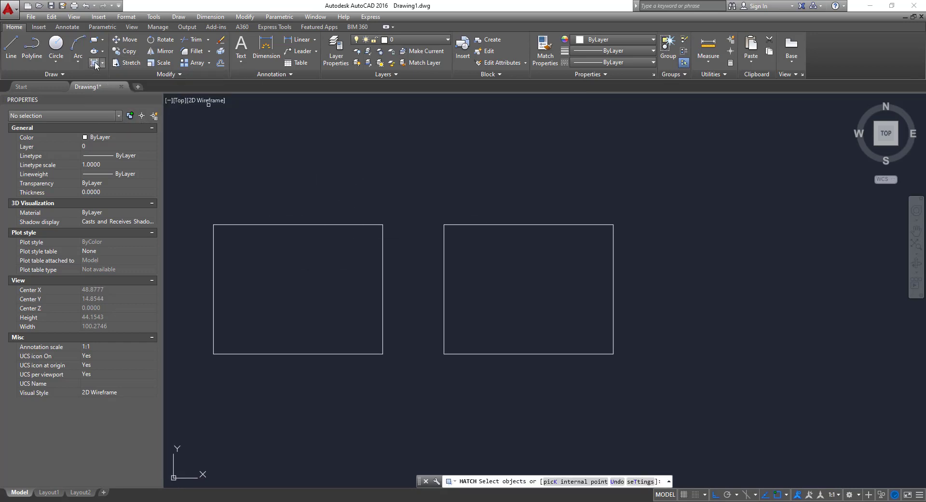
pyautogui.click(93, 63)
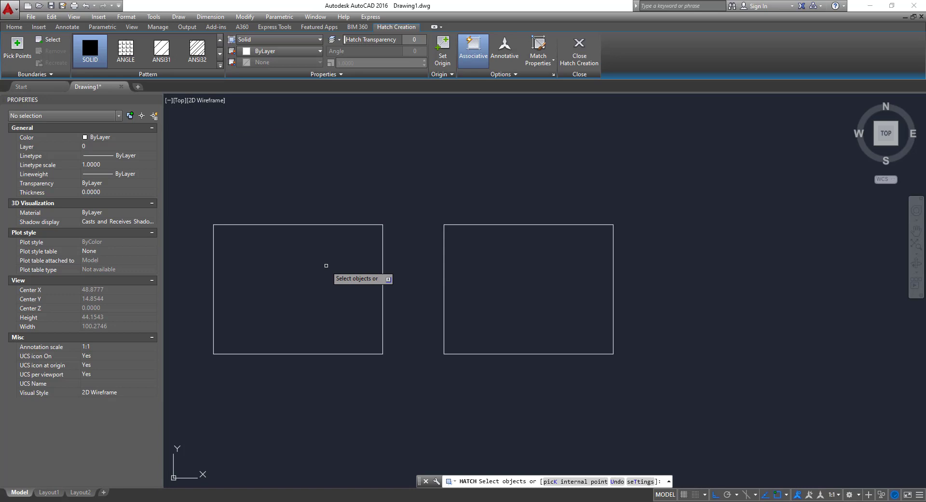
pyautogui.moveTo(325, 238)
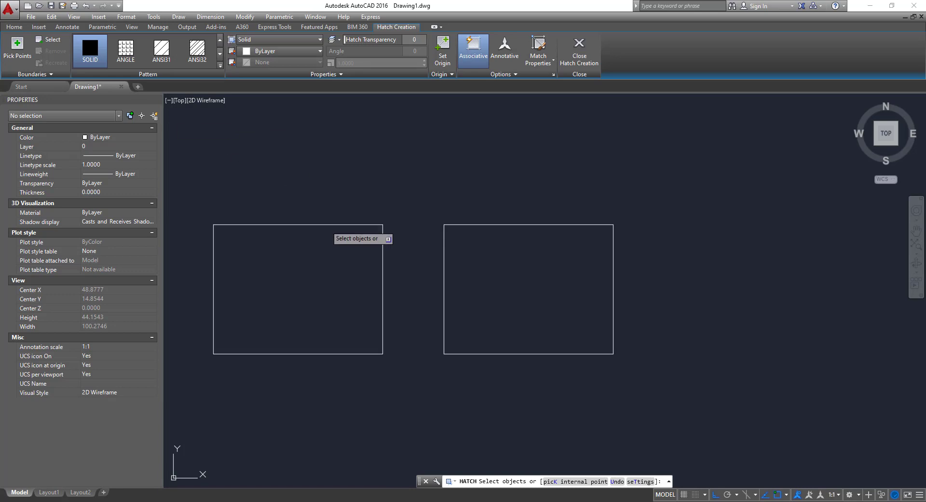
pyautogui.click(298, 289)
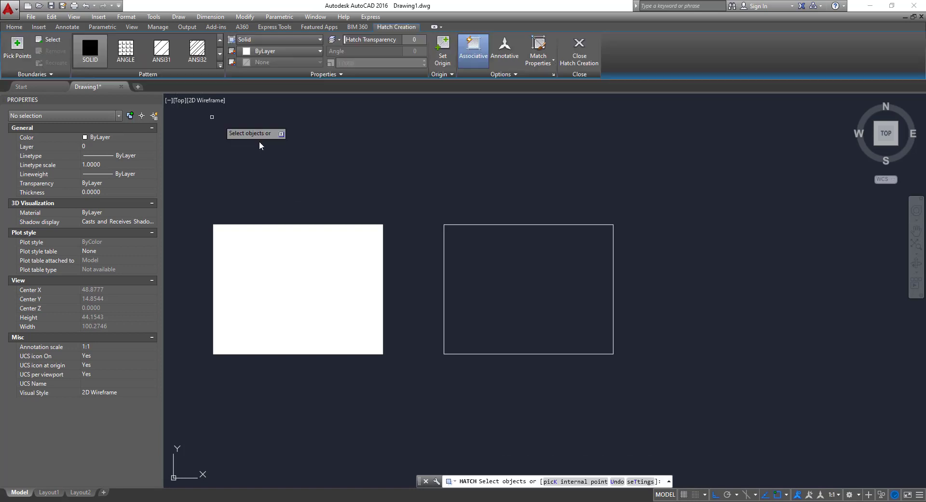
pyautogui.moveTo(545, 222)
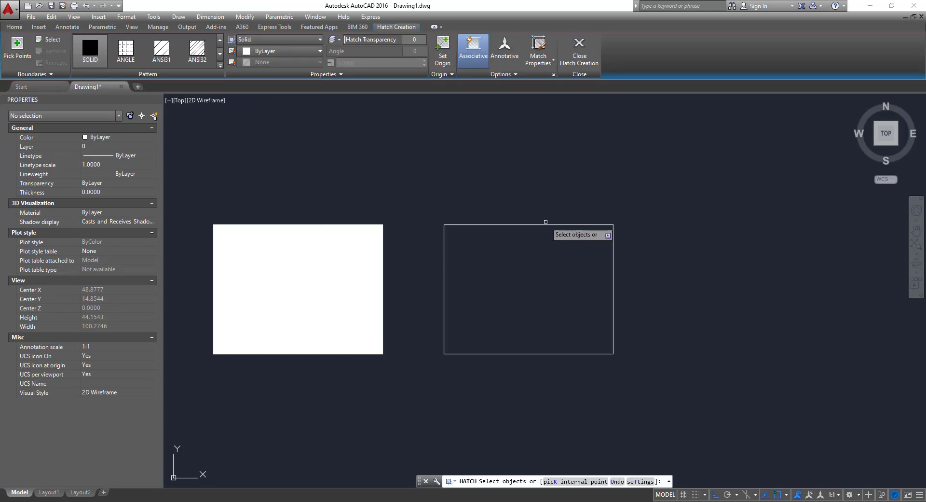
pyautogui.click(527, 289)
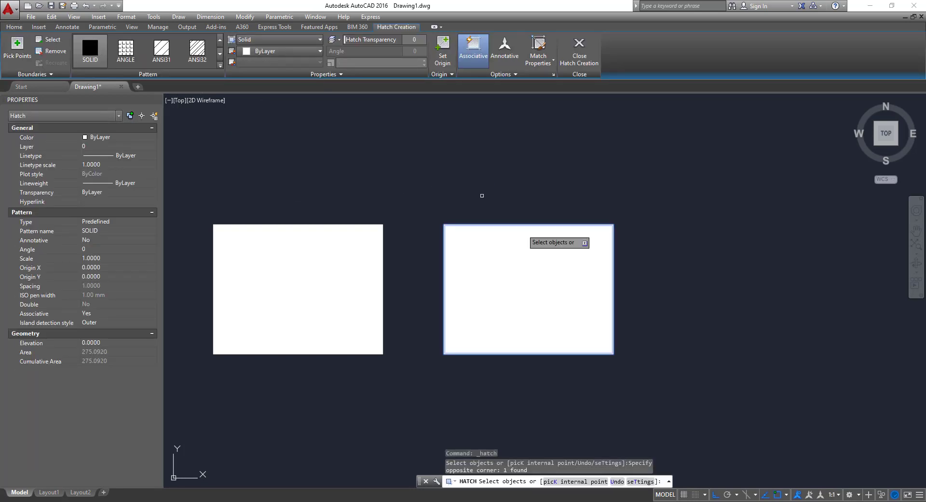
pyautogui.press('Escape')
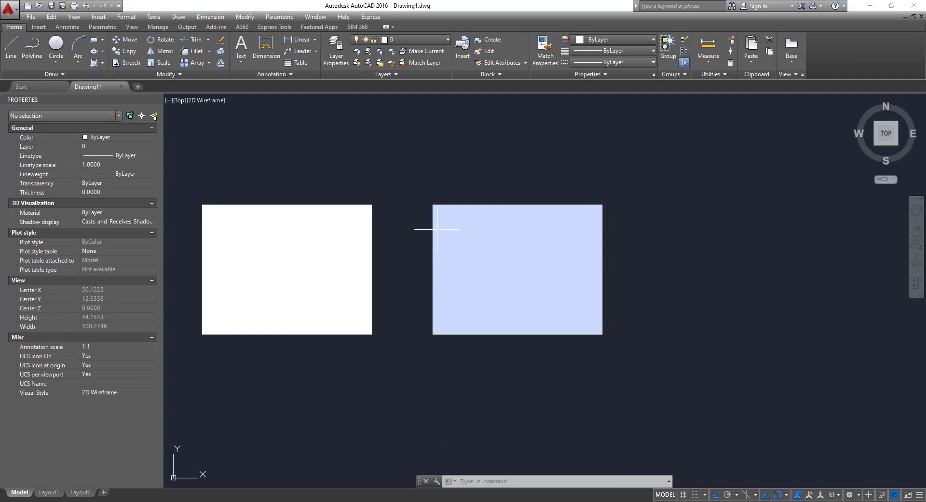
# - Set the left hatch colour to Red and the right hatch colour to Blue
pyautogui.click(287, 270)
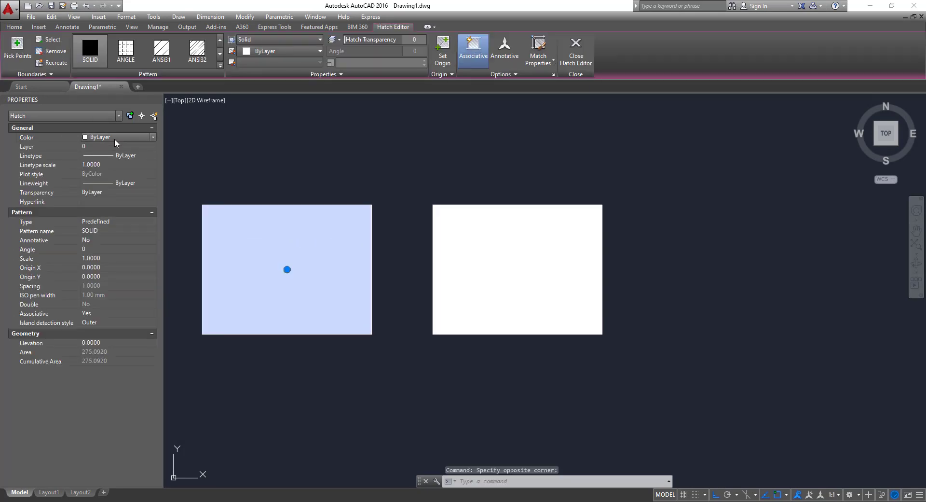
pyautogui.press('Escape')
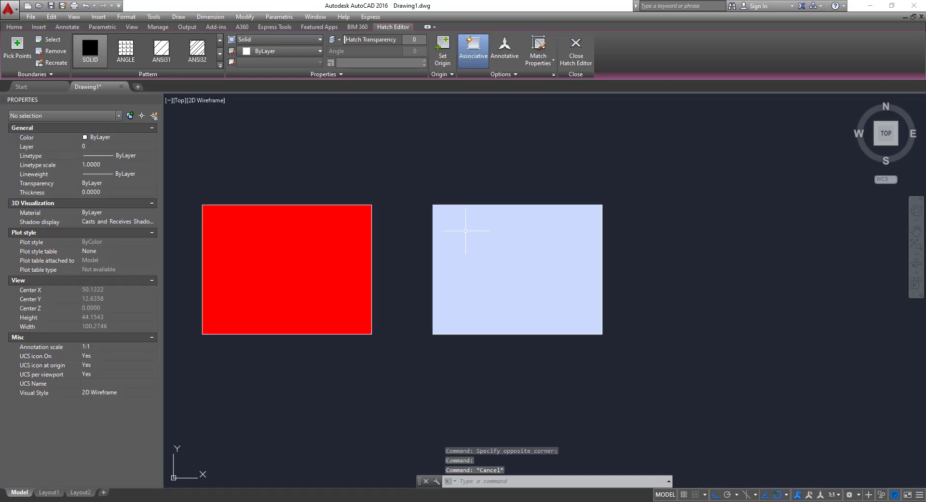
pyautogui.click(95, 163)
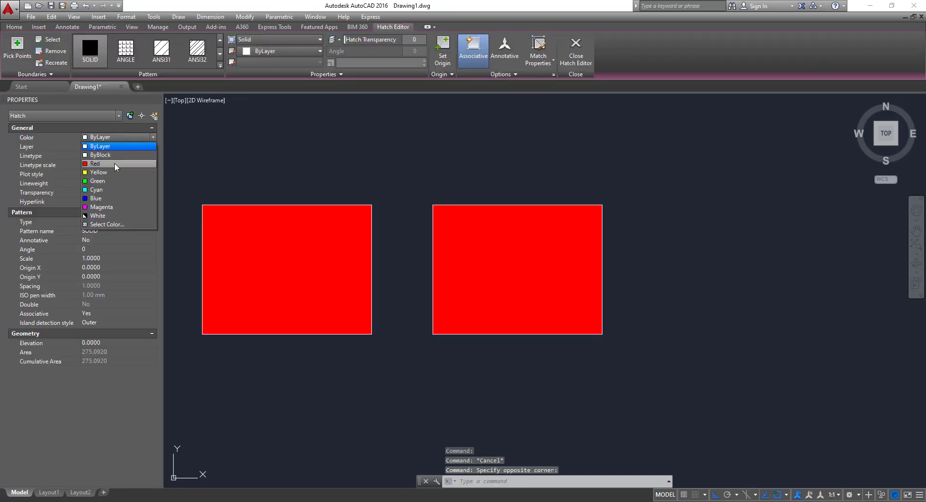
pyautogui.click(95, 198)
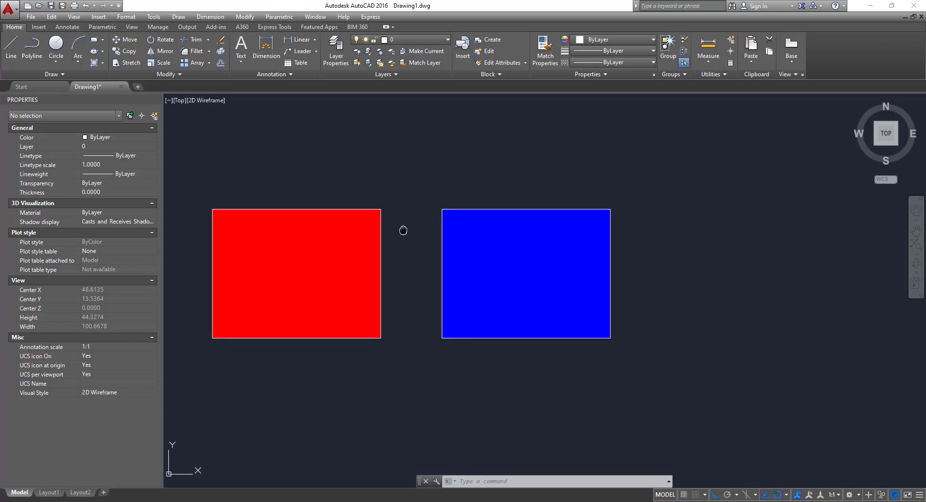
pyautogui.moveTo(485, 249)
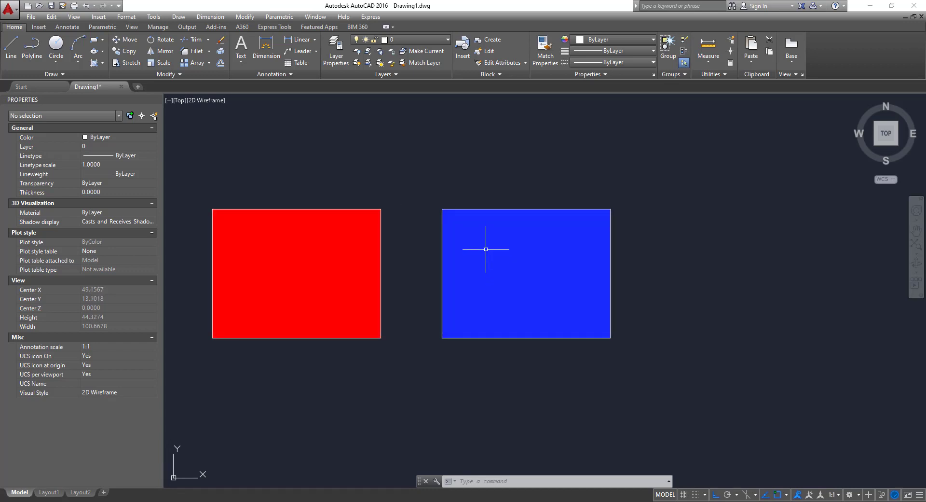
pyautogui.moveTo(495, 257)
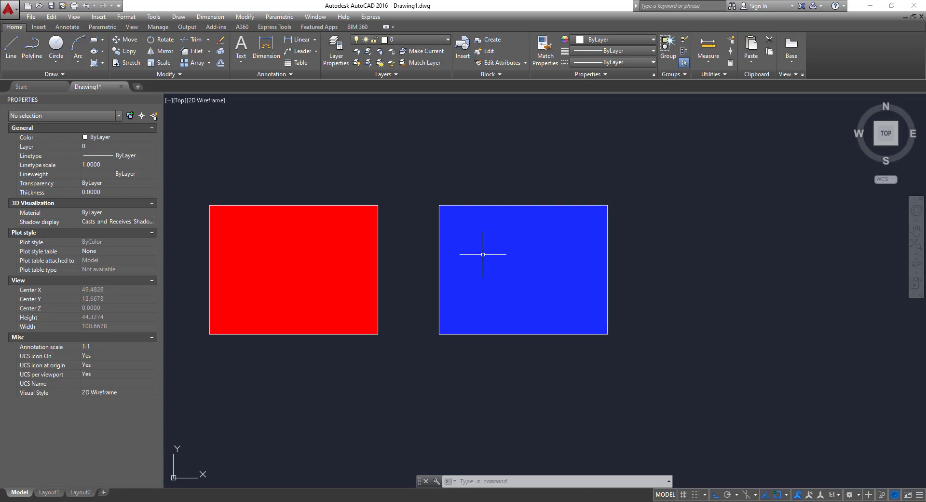
pyautogui.moveTo(531, 266)
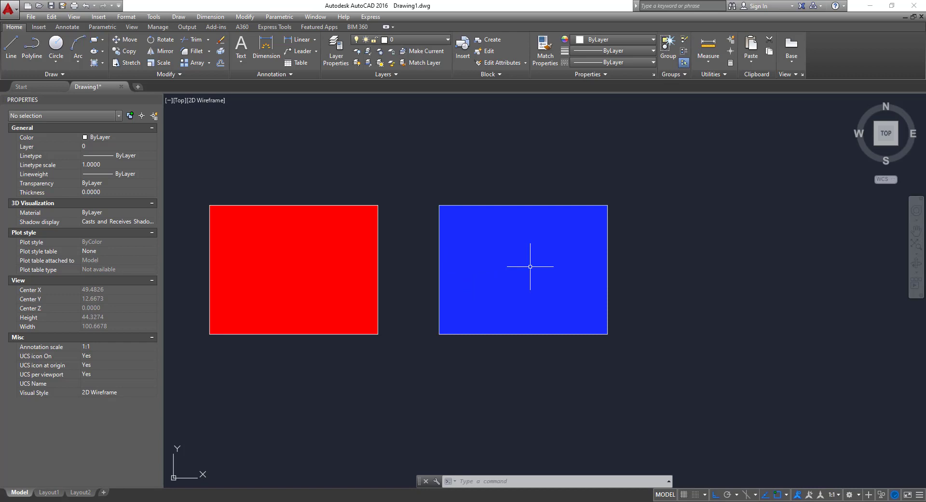
pyautogui.moveTo(507, 294)
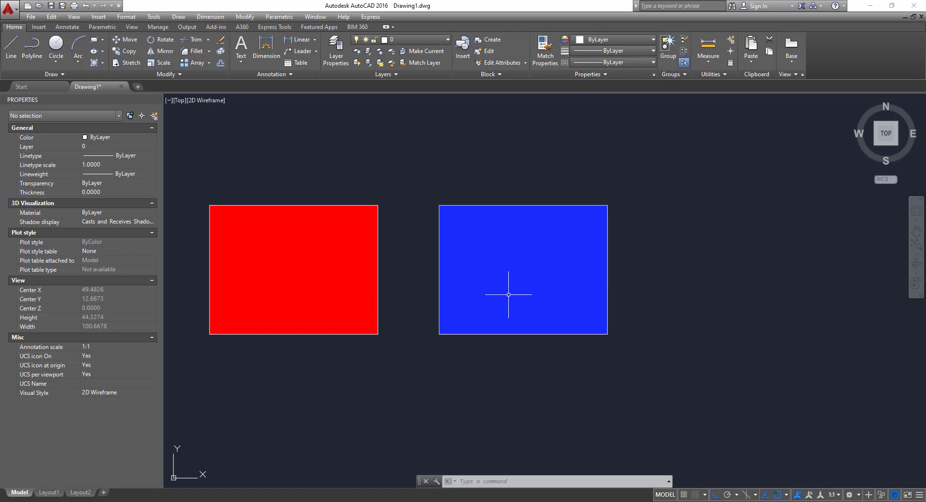
pyautogui.moveTo(408, 259)
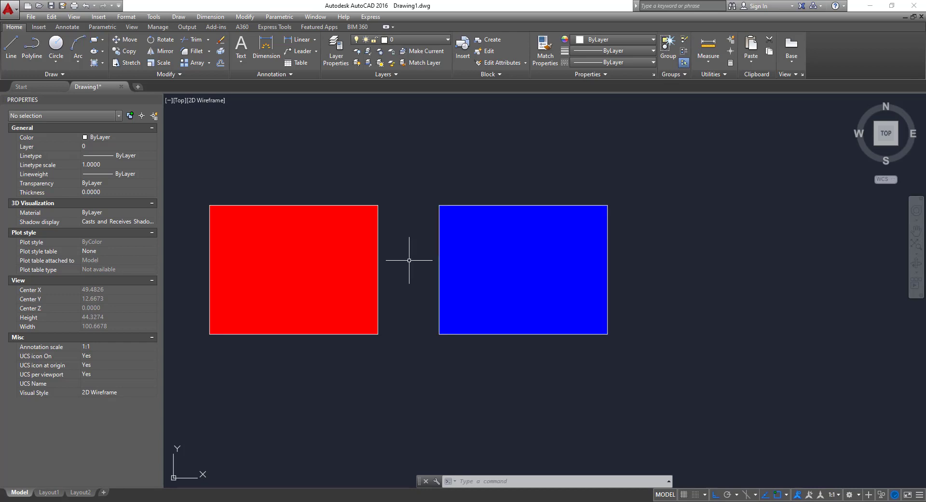
pyautogui.moveTo(436, 271)
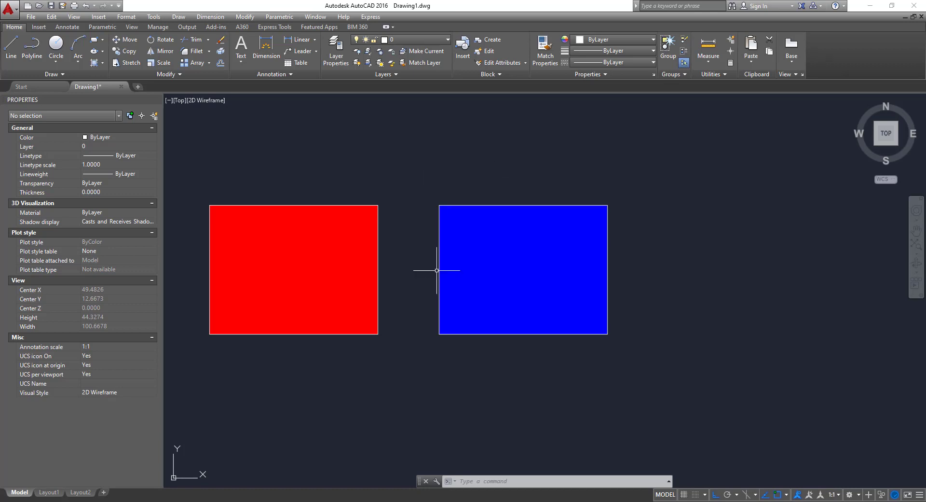
pyautogui.moveTo(478, 227)
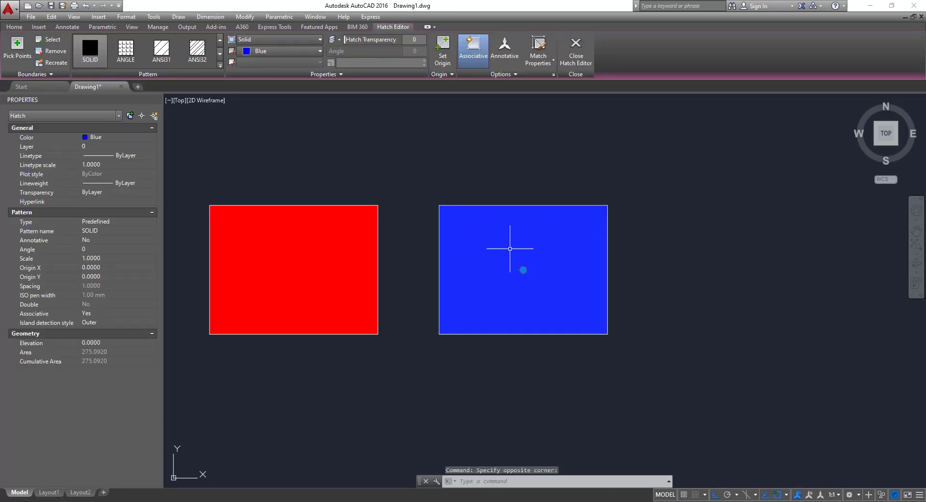
pyautogui.moveTo(502, 247)
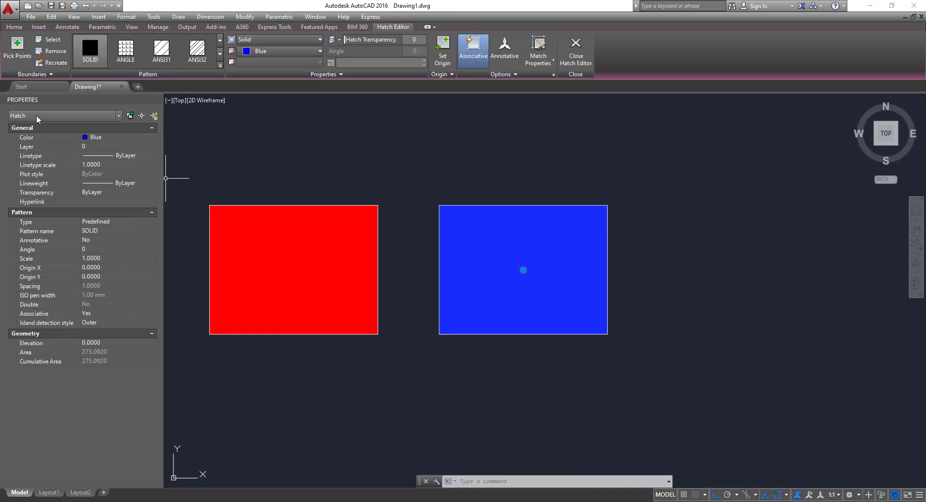
pyautogui.moveTo(148, 115)
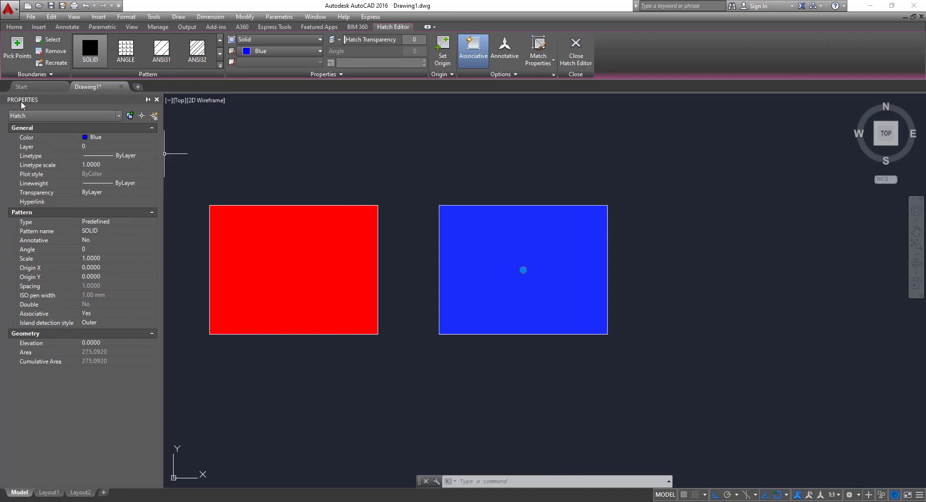
pyautogui.moveTo(157, 99)
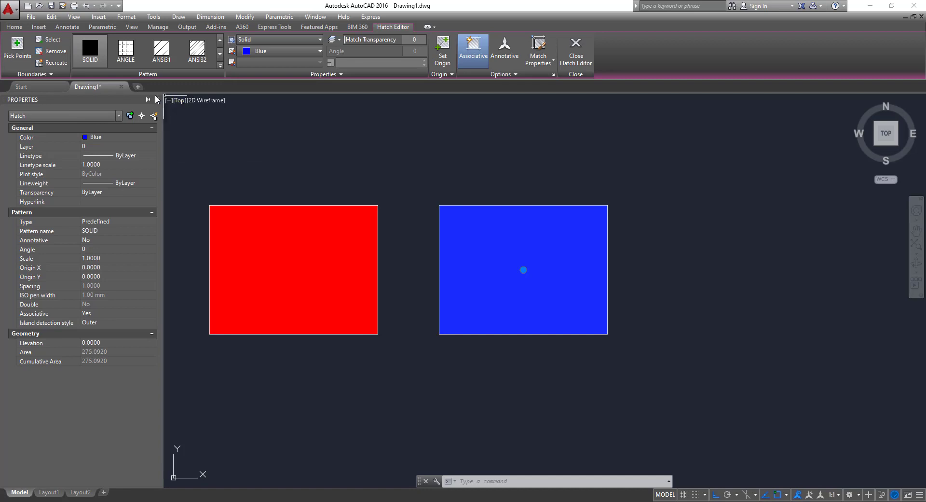
# - Clear the selection, reopen Properties via MO, and dock the palette on the left
pyautogui.click(148, 99)
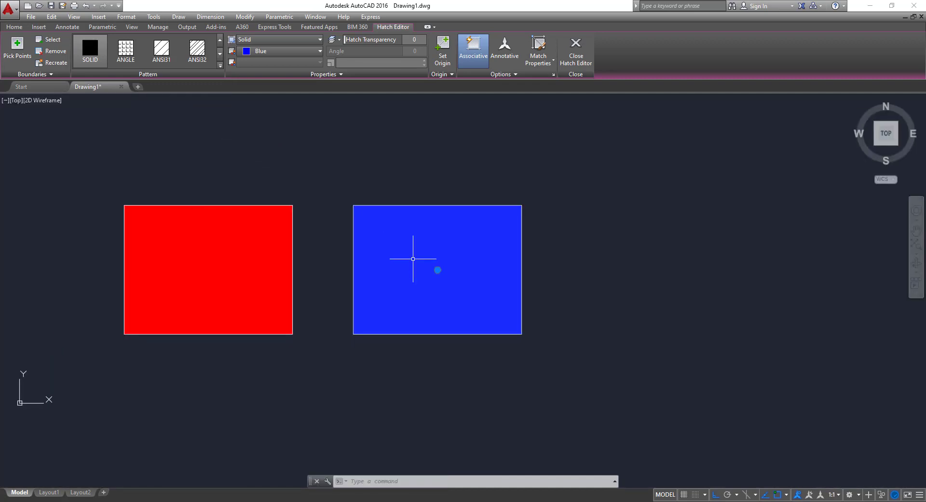
pyautogui.moveTo(6, 134)
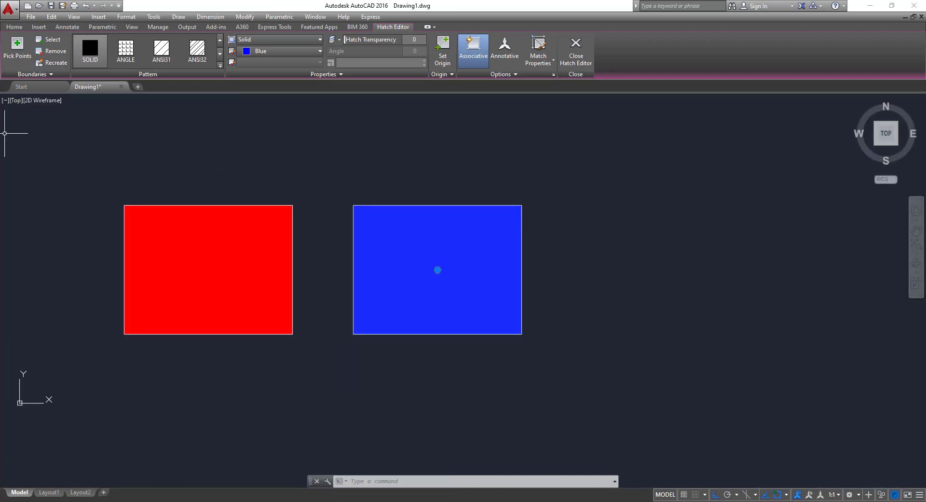
pyautogui.moveTo(438, 270); pyautogui.dragTo(330, 228)
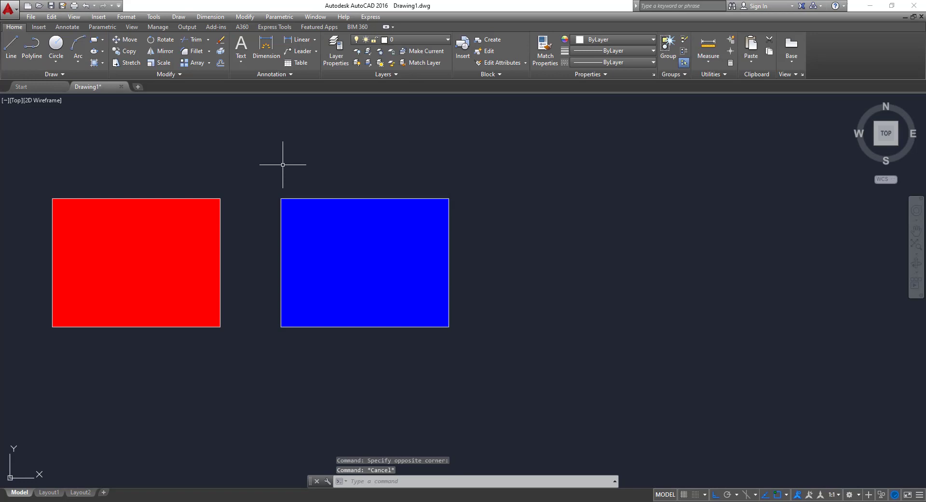
pyautogui.write('MO')
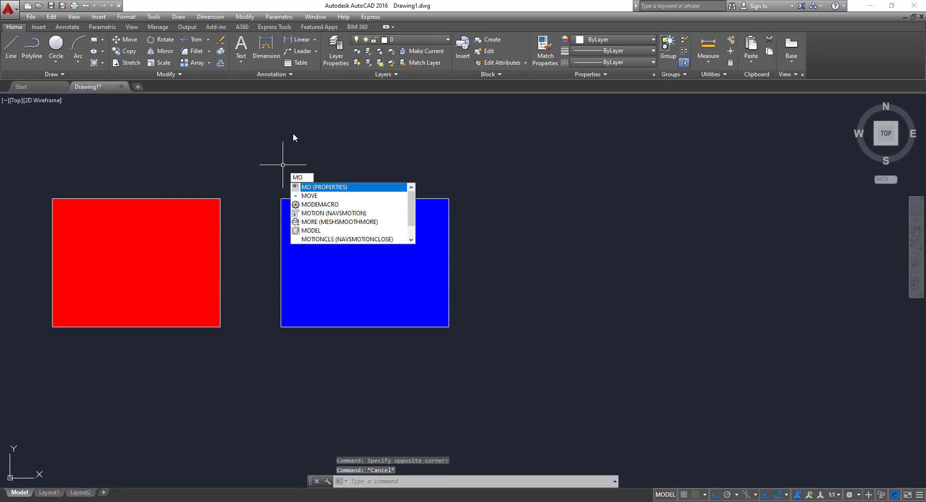
pyautogui.moveTo(337, 189)
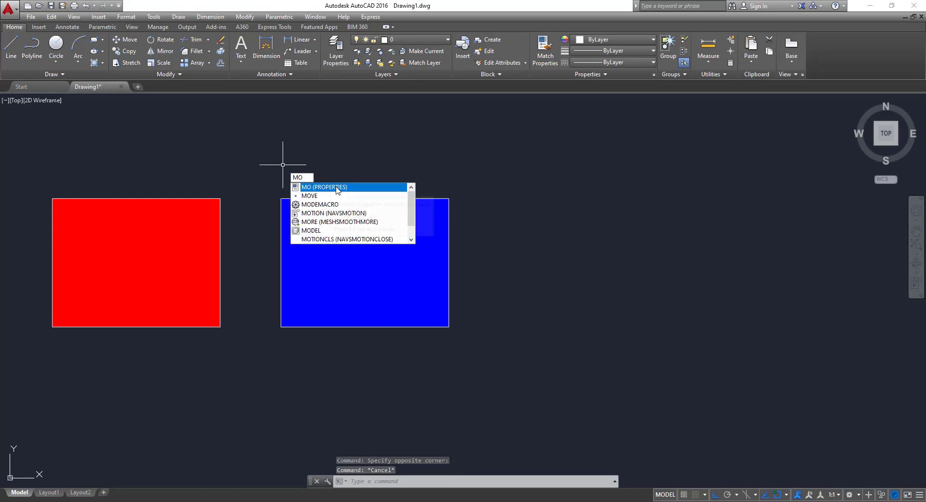
pyautogui.click(324, 187)
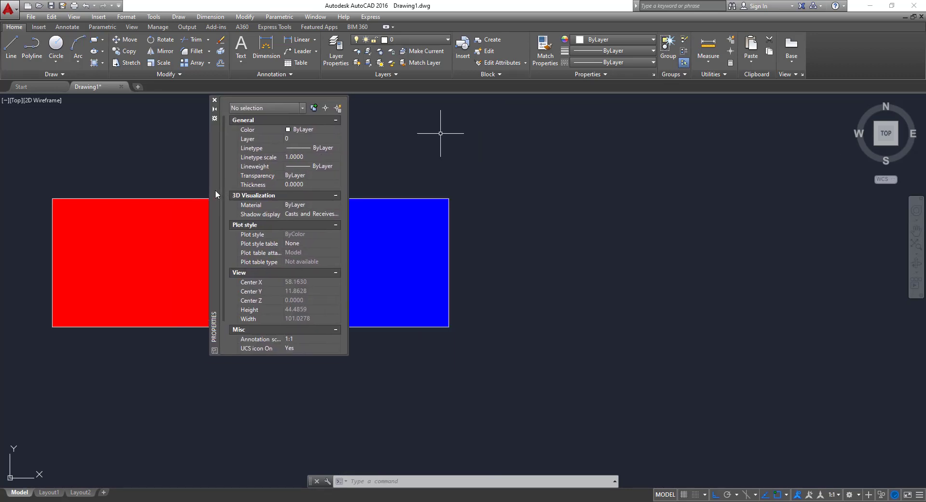
pyautogui.click(214, 99)
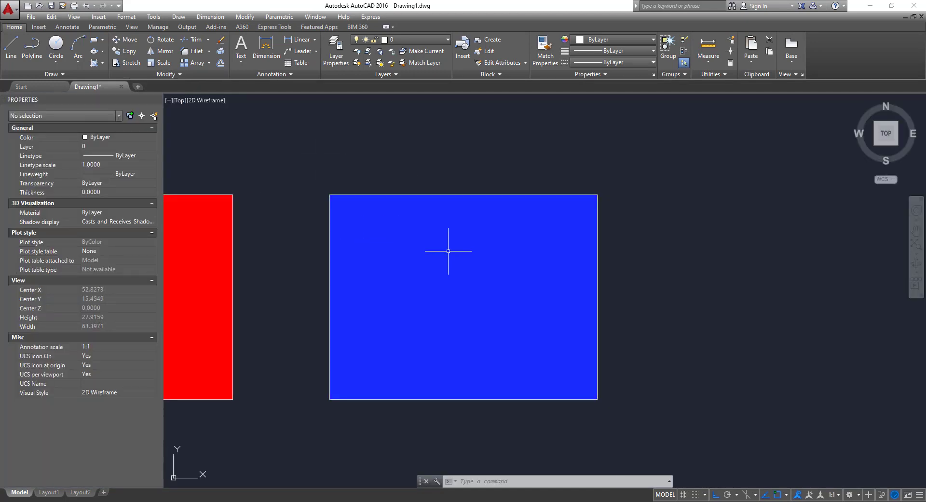
# - Select the blue hatch so its properties appear in the docked palette
pyautogui.scroll(-3)
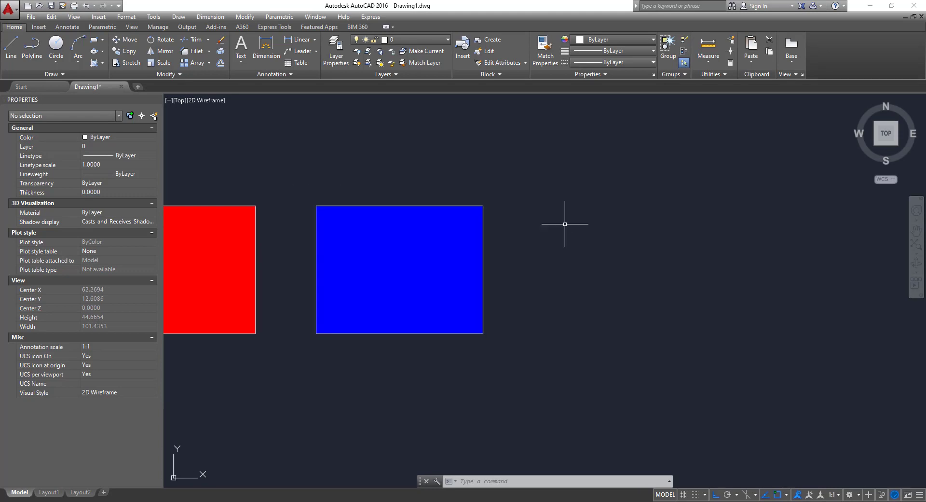
pyautogui.moveTo(384, 179)
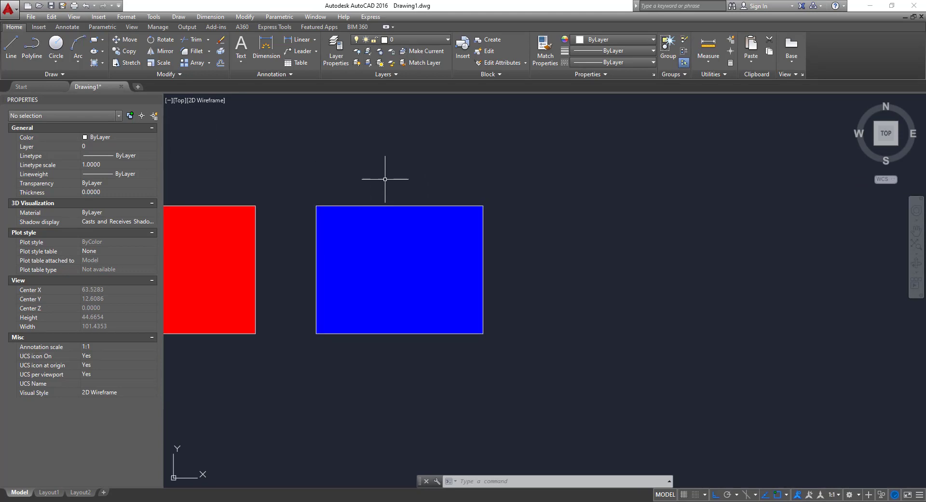
pyautogui.click(400, 270)
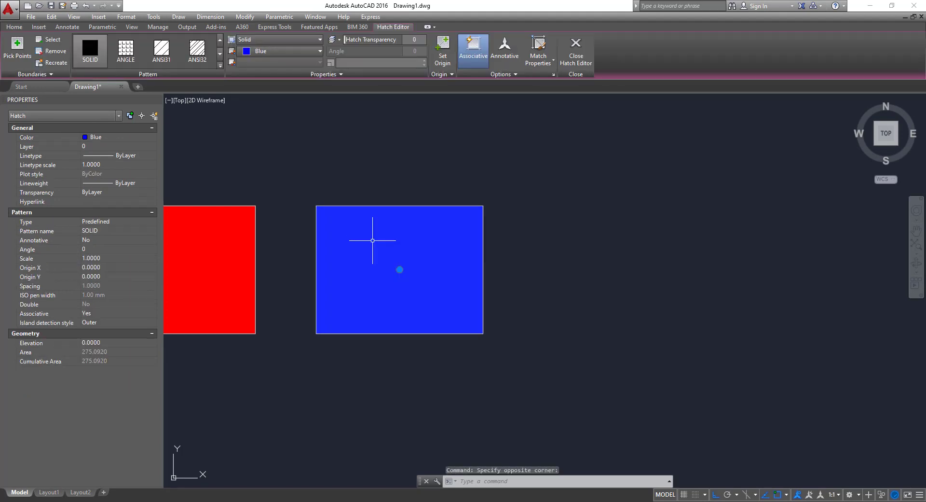
pyautogui.moveTo(401, 242)
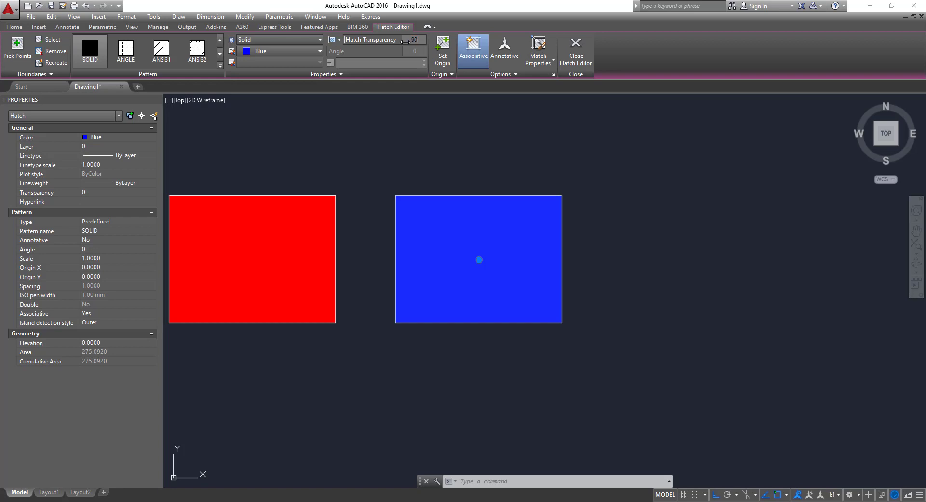
# - Try transparency 90 on the blue hatch, then set it to 50 and deselect
pyautogui.click(574, 51)
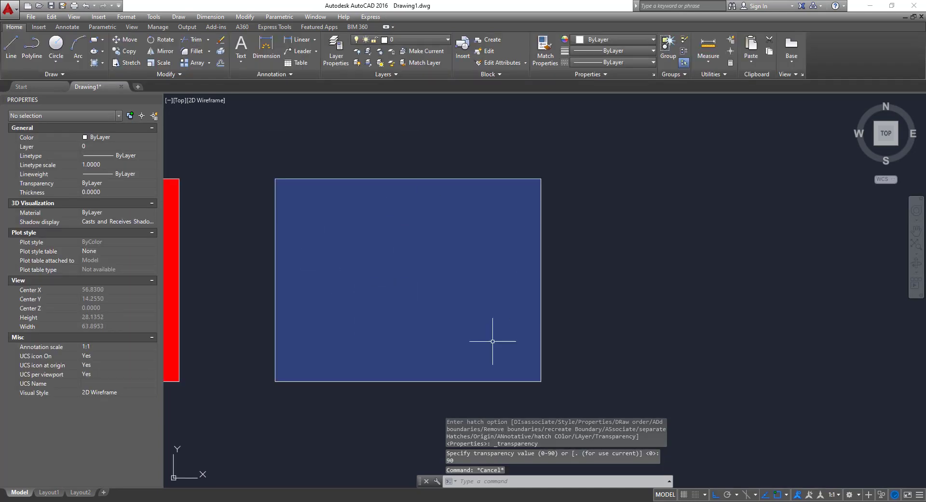
pyautogui.moveTo(360, 284)
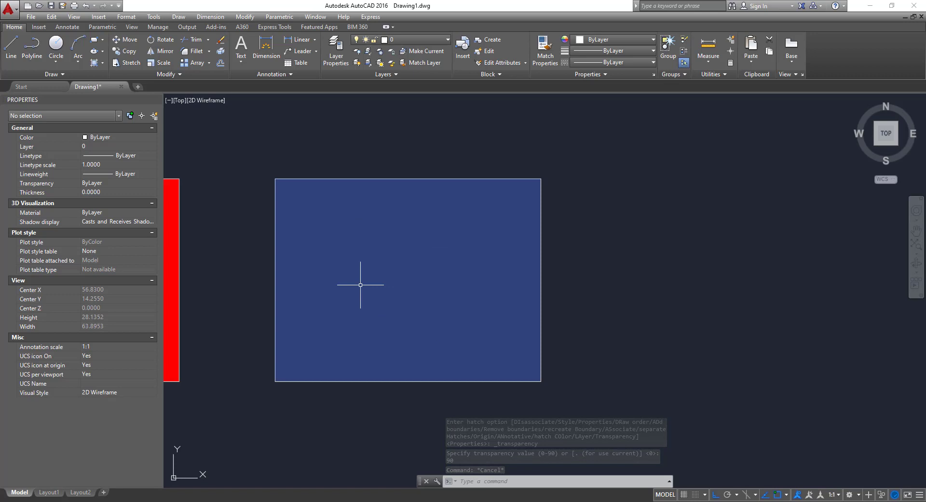
pyautogui.click(407, 279)
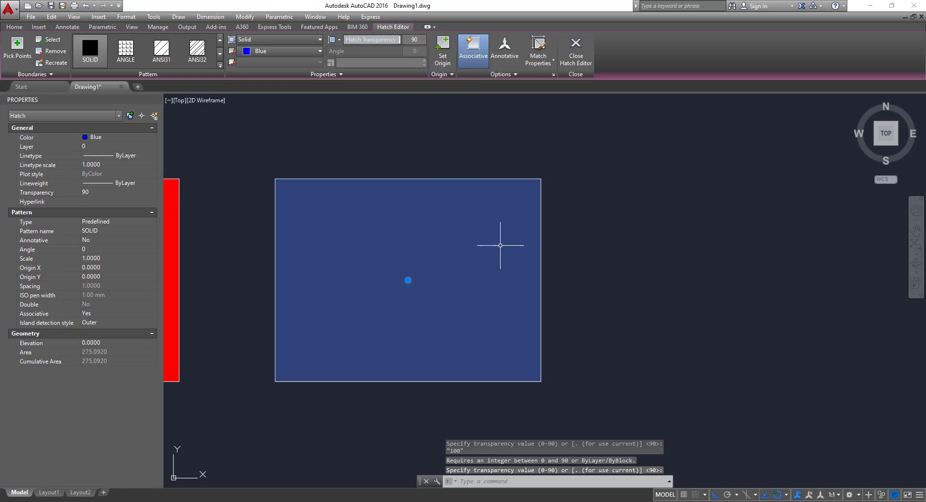
pyautogui.press('Escape')
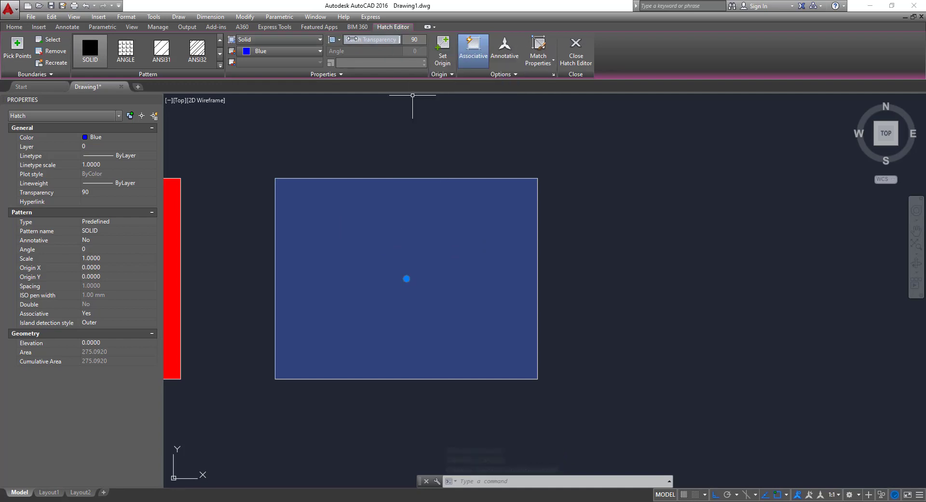
pyautogui.moveTo(371, 40)
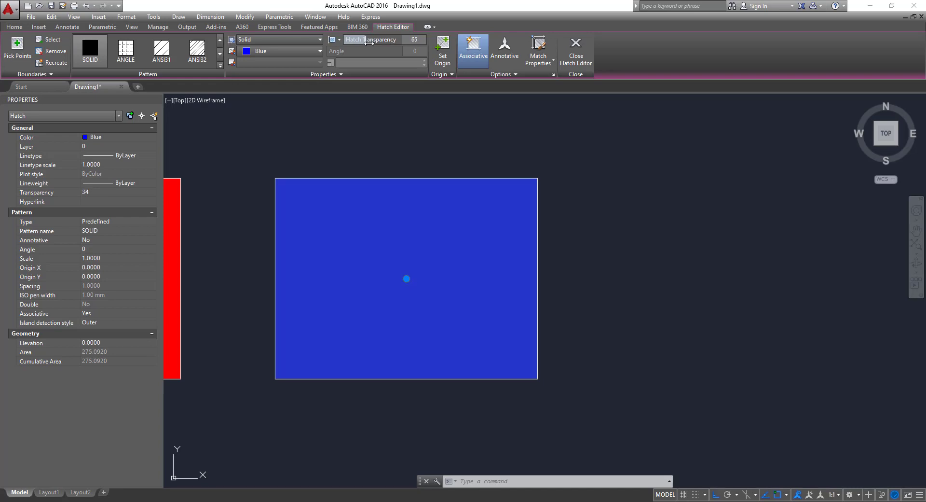
pyautogui.click(416, 40)
pyautogui.write('50')
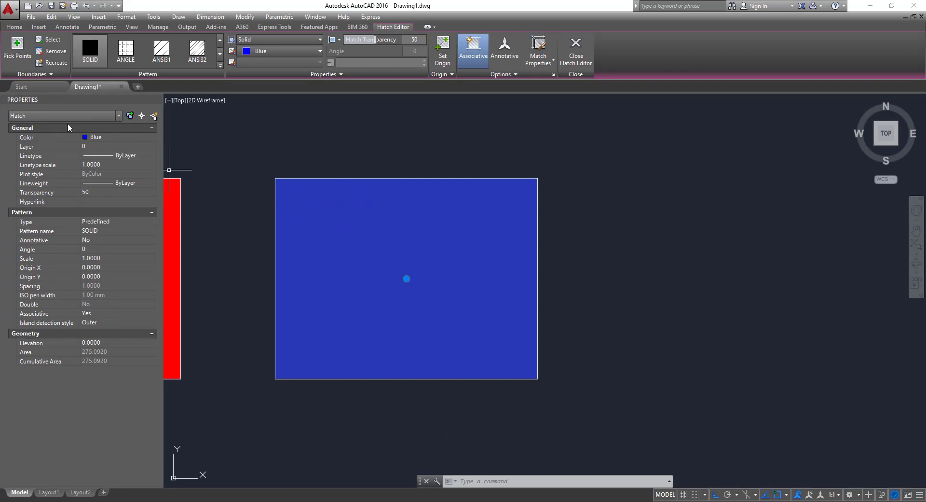
pyautogui.press('Escape')
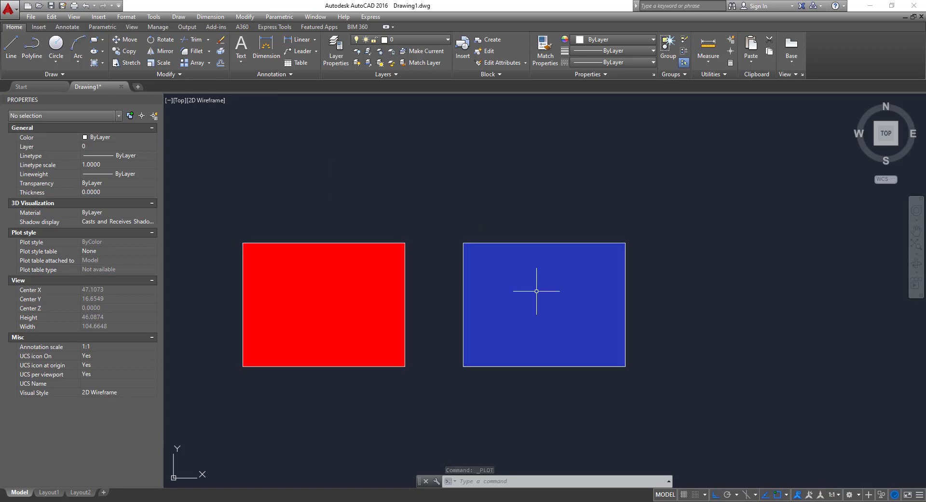
pyautogui.moveTo(536, 270)
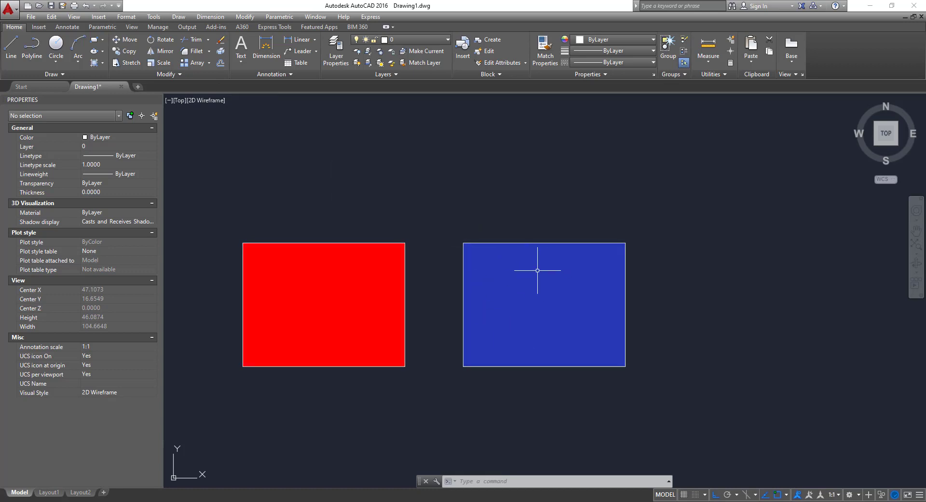
pyautogui.moveTo(259, 96)
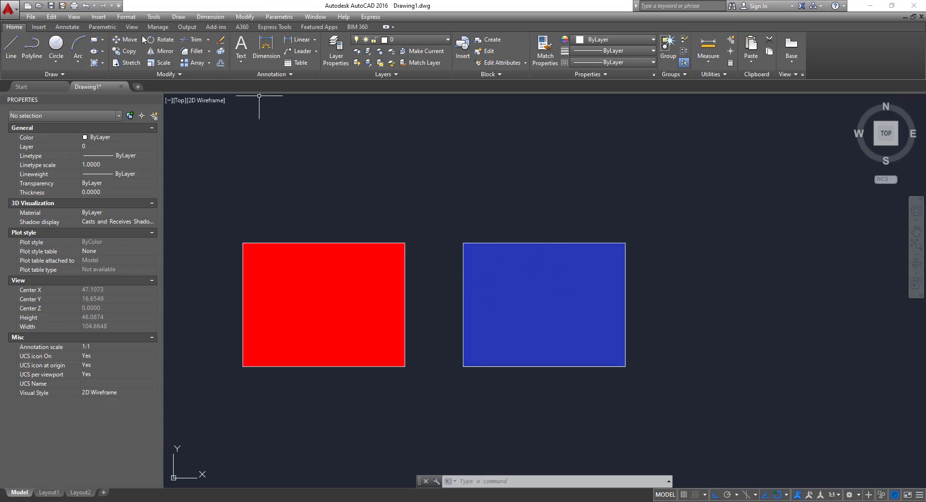
pyautogui.moveTo(75, 5)
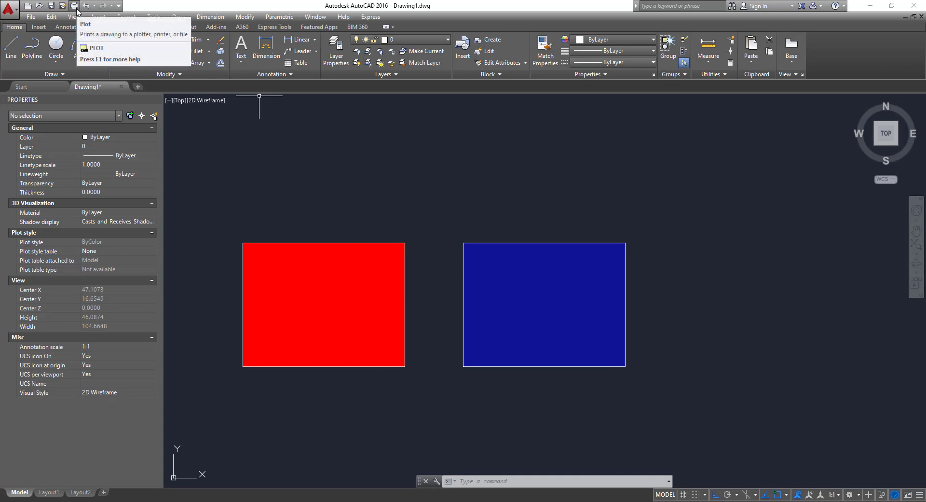
# - Plot with DWG To PDF on ISO A4, using a window around both rectangles
pyautogui.click(74, 6)
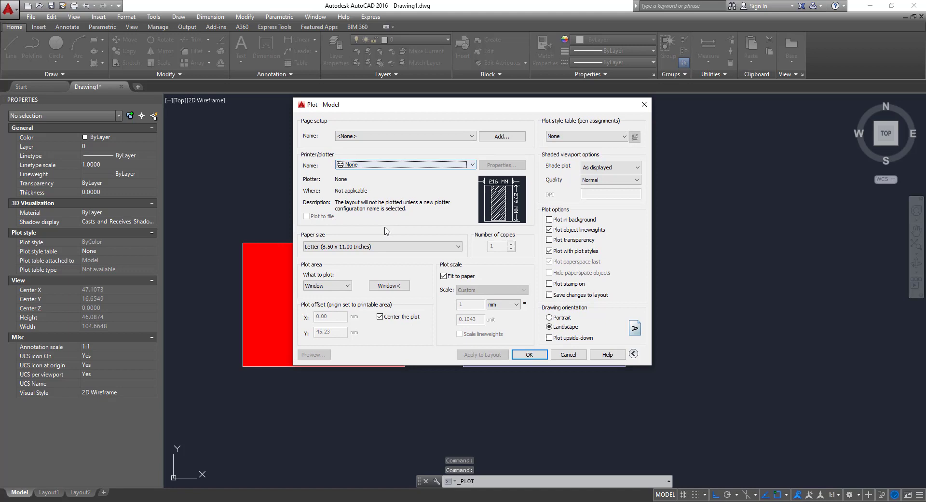
pyautogui.click(470, 164)
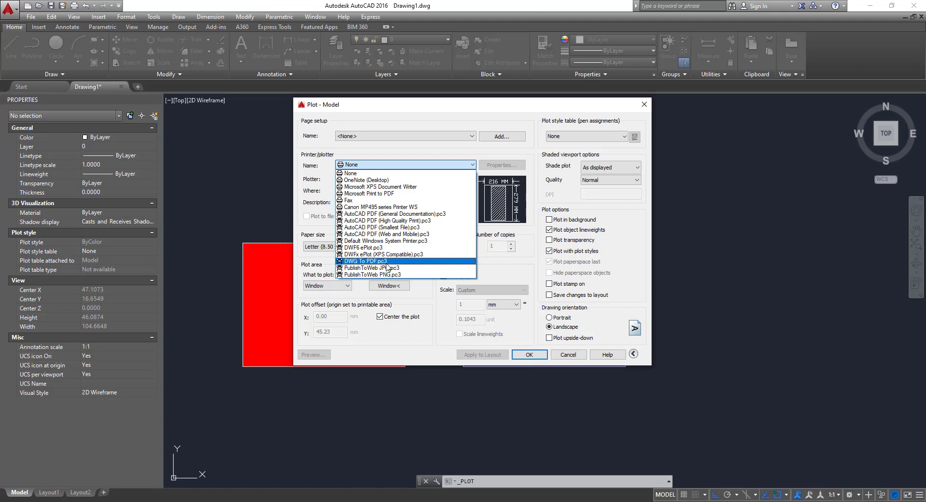
pyautogui.moveTo(381, 263)
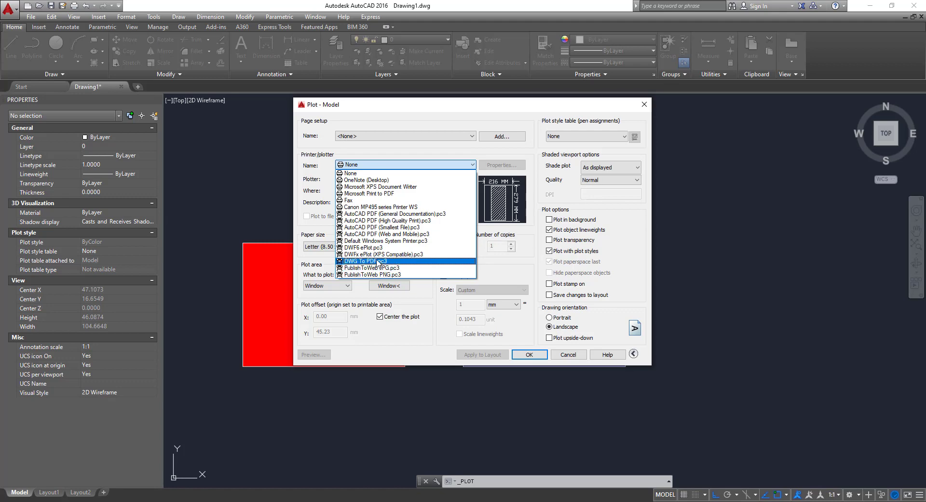
pyautogui.click(366, 260)
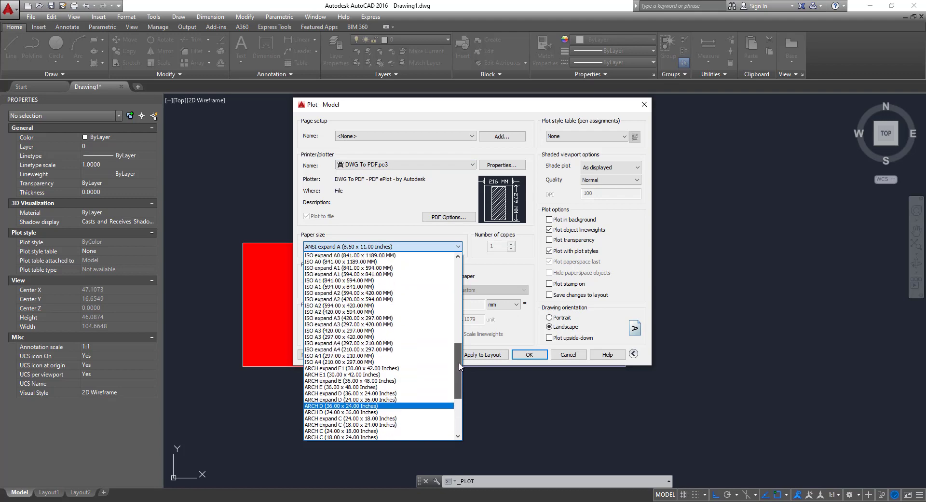
pyautogui.scroll(3)
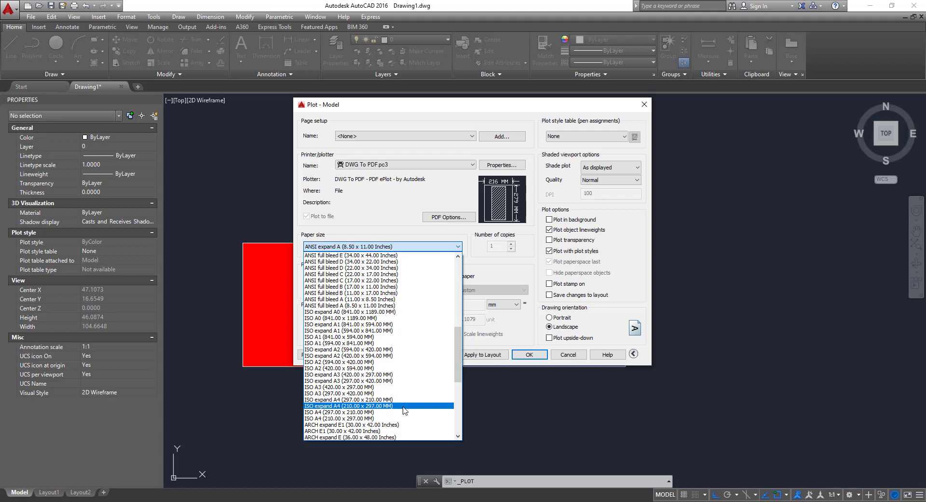
pyautogui.click(340, 417)
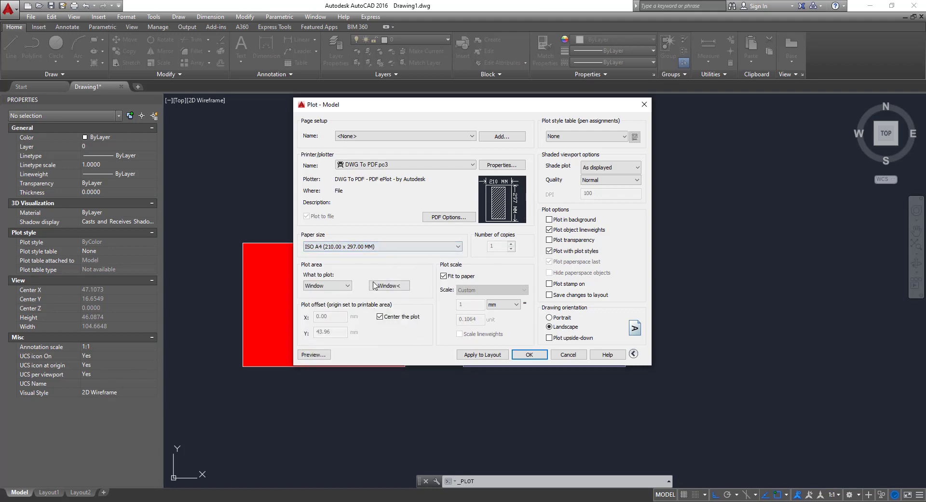
pyautogui.moveTo(402, 290)
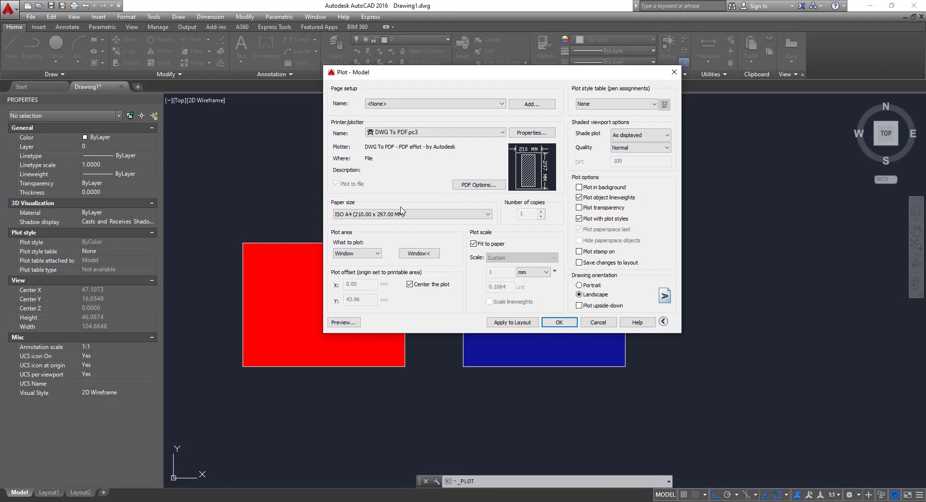
pyautogui.moveTo(454, 225)
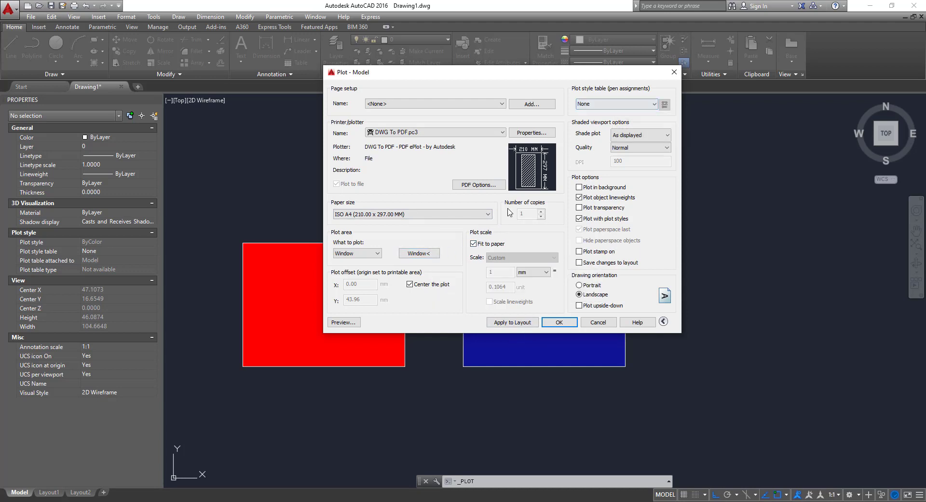
pyautogui.click(418, 252)
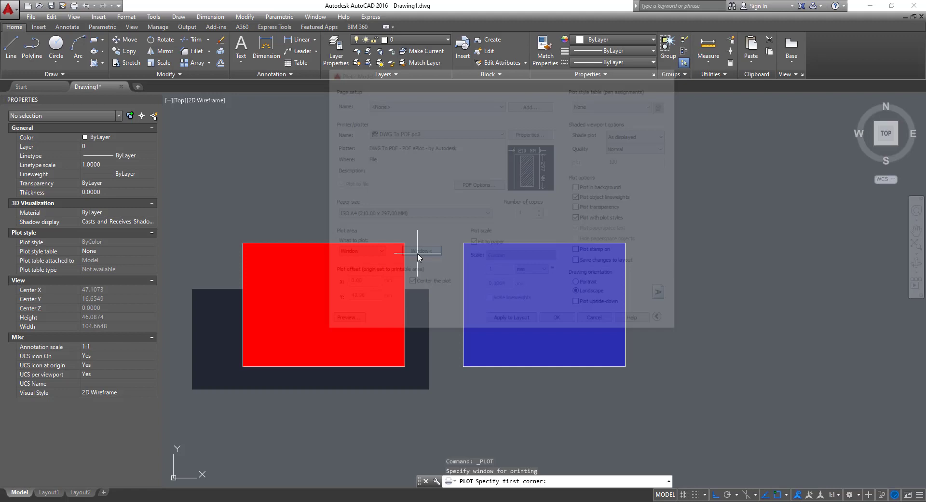
pyautogui.click(421, 250)
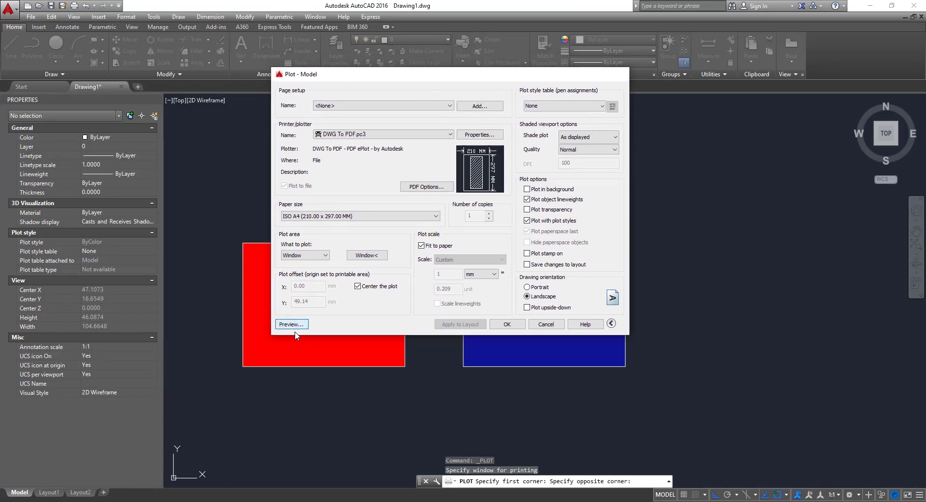
pyautogui.click(290, 324)
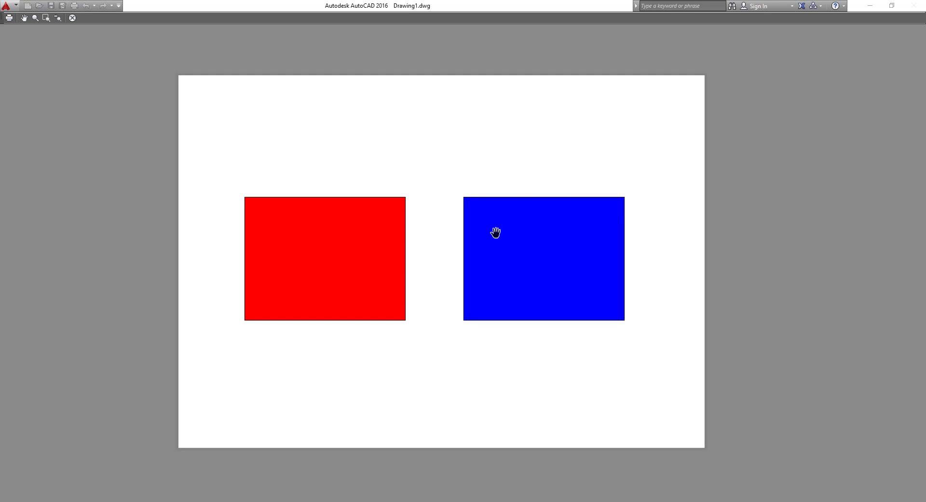
pyautogui.moveTo(373, 213)
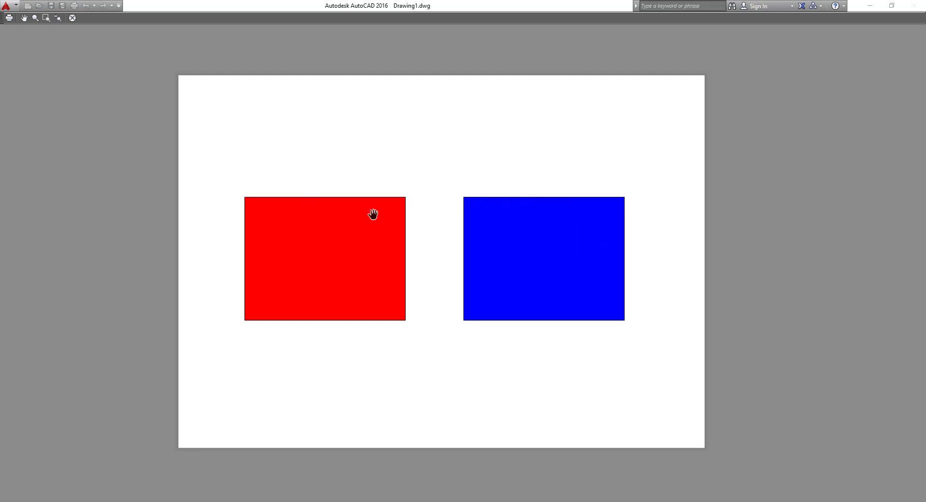
pyautogui.moveTo(92, 27)
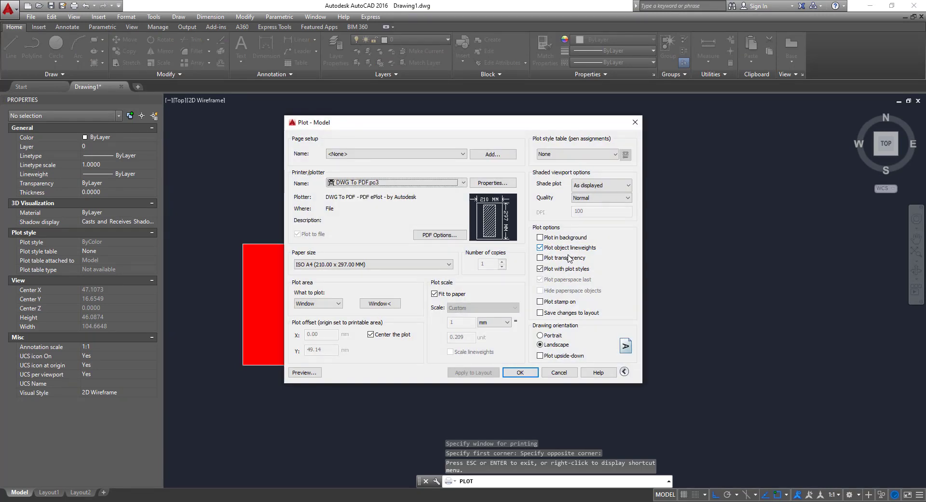
pyautogui.moveTo(568, 260)
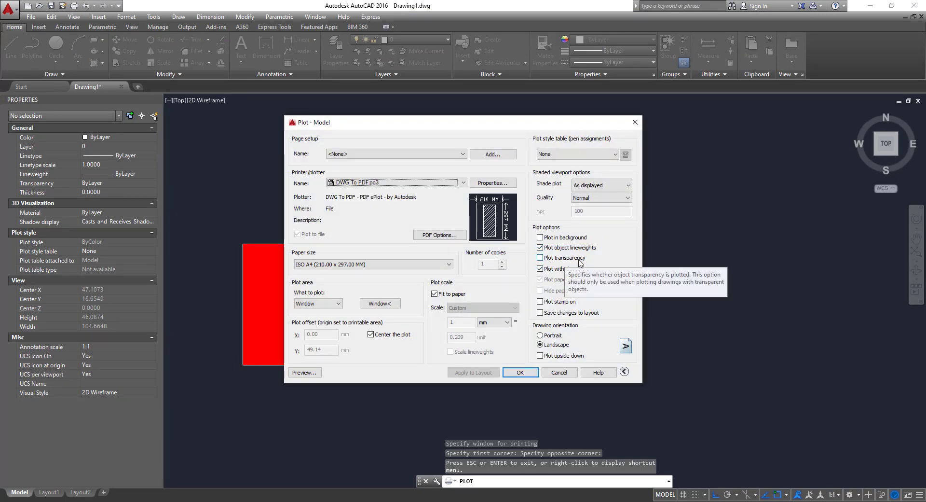
# - Turn on Plot transparency and preview the faded blue rectangle
pyautogui.click(540, 257)
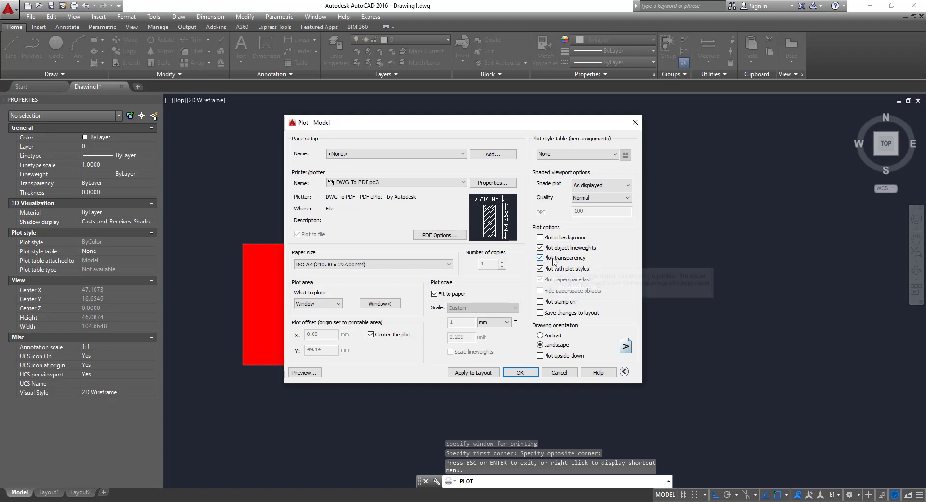
pyautogui.moveTo(567, 257)
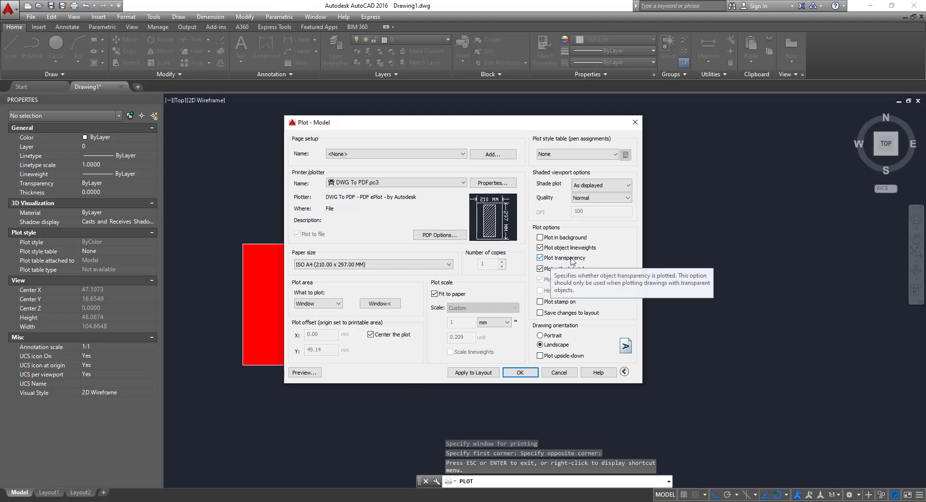
pyautogui.moveTo(472, 372)
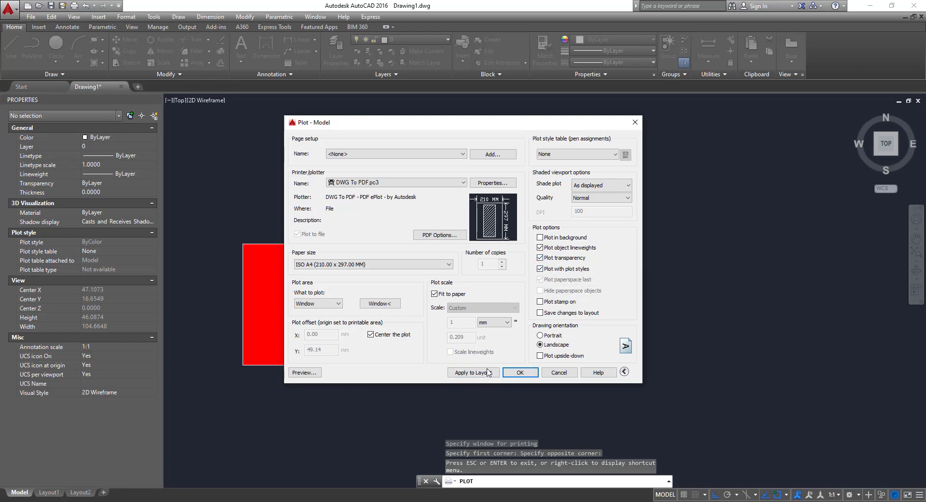
pyautogui.click(304, 372)
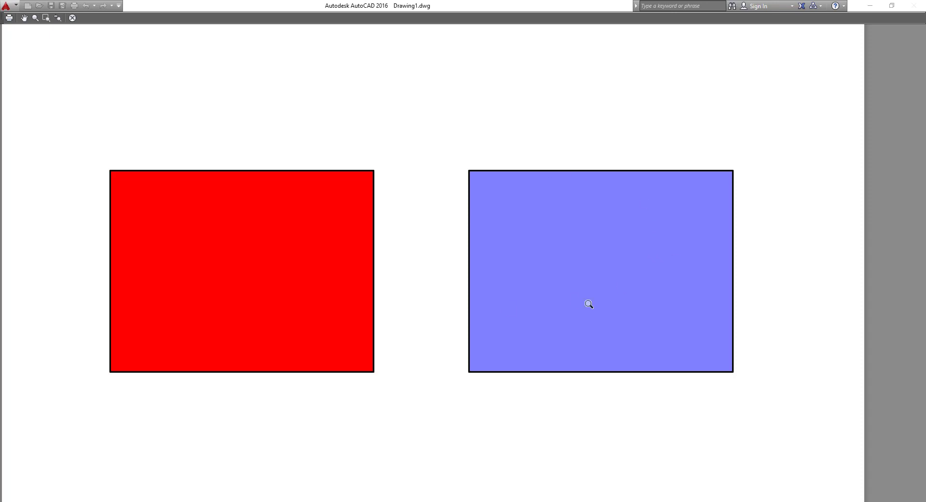
pyautogui.moveTo(570, 180)
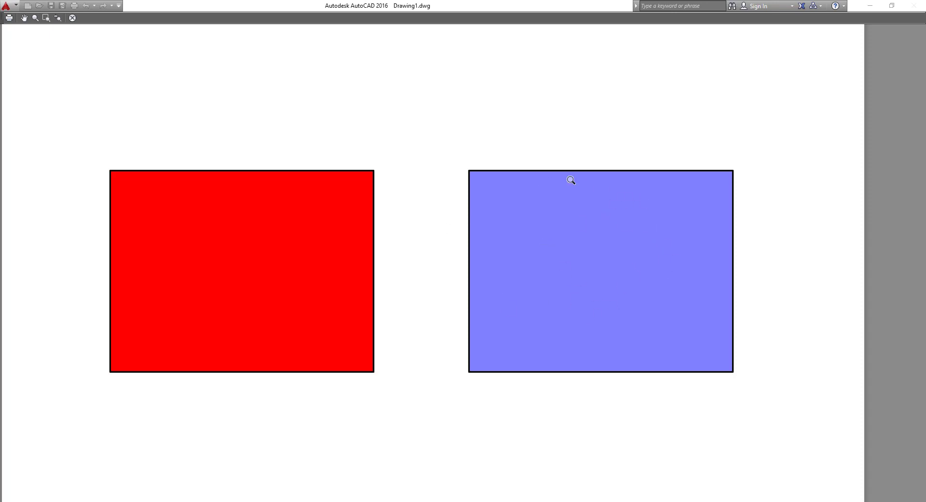
pyautogui.moveTo(611, 252)
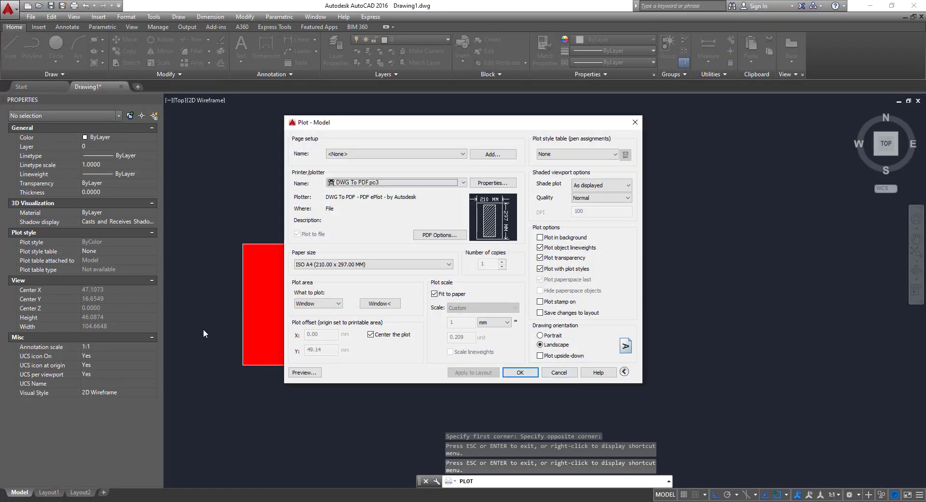
pyautogui.moveTo(560, 372)
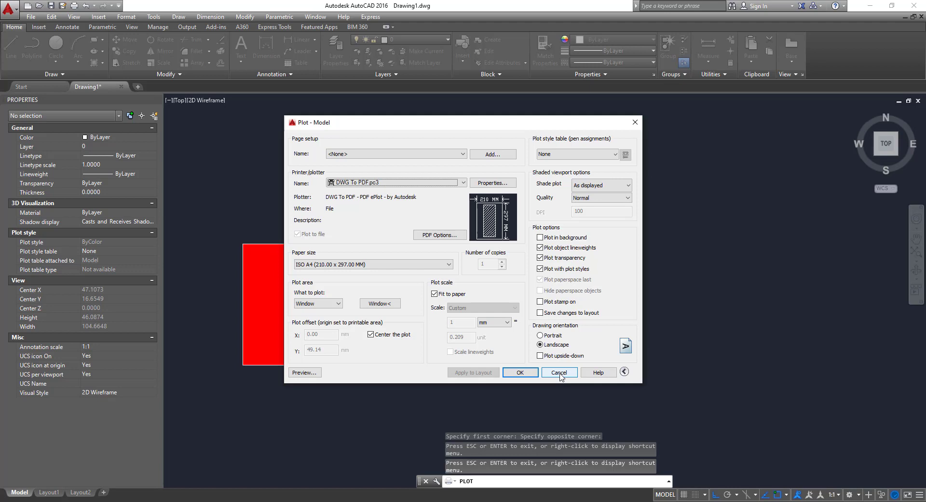
# - Cancel plotting and draw a circle centred in the red and blue rectangles
pyautogui.click(557, 372)
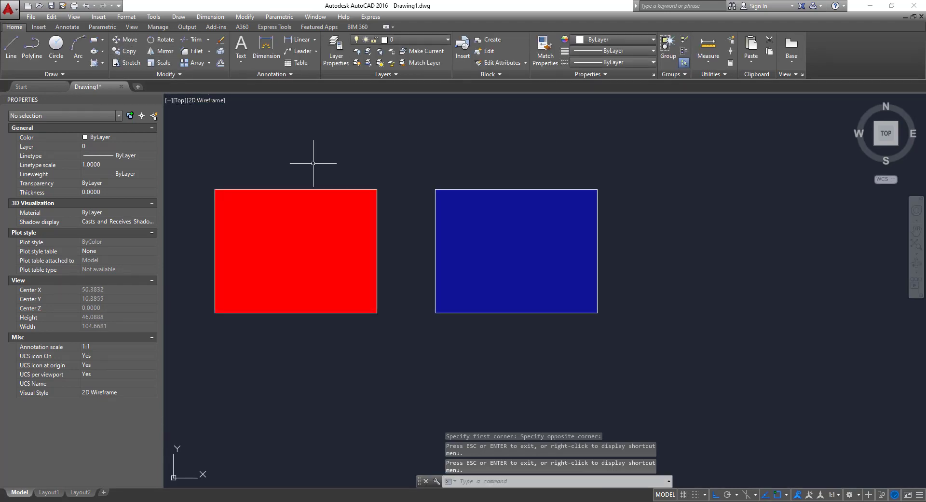
pyautogui.click(56, 47)
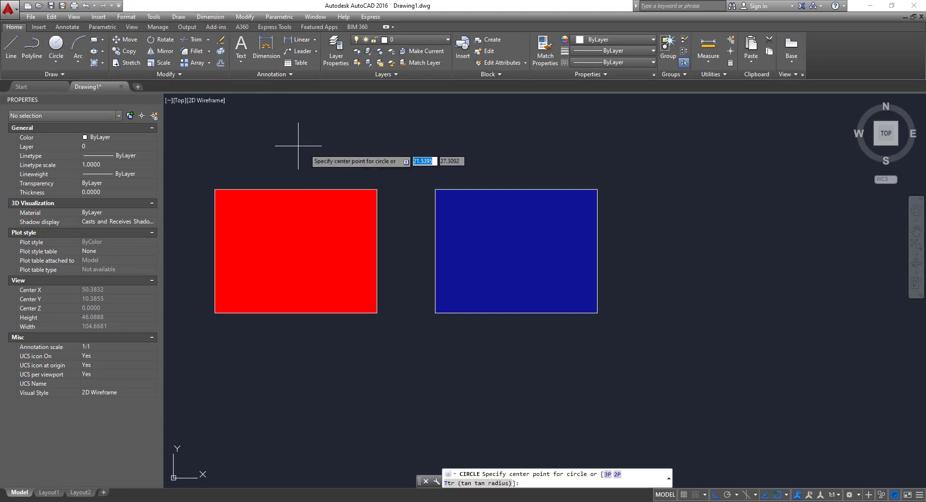
pyautogui.click(334, 246)
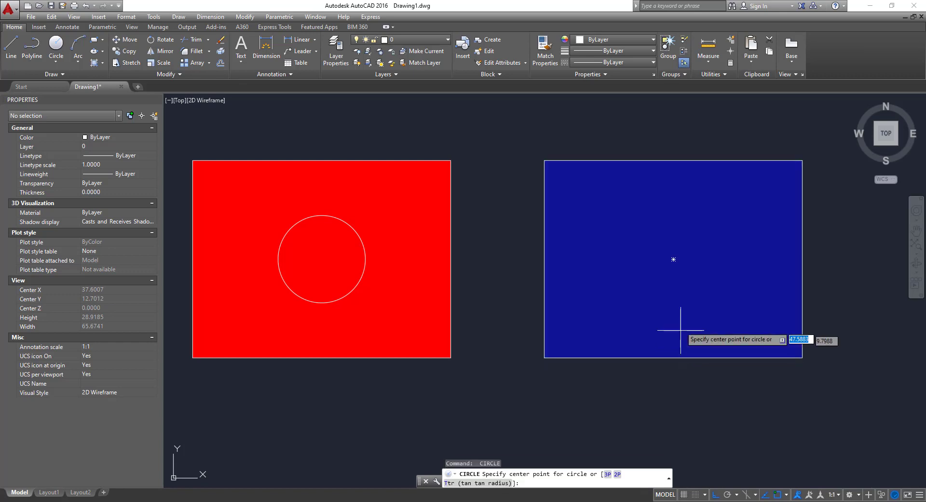
pyautogui.click(674, 259)
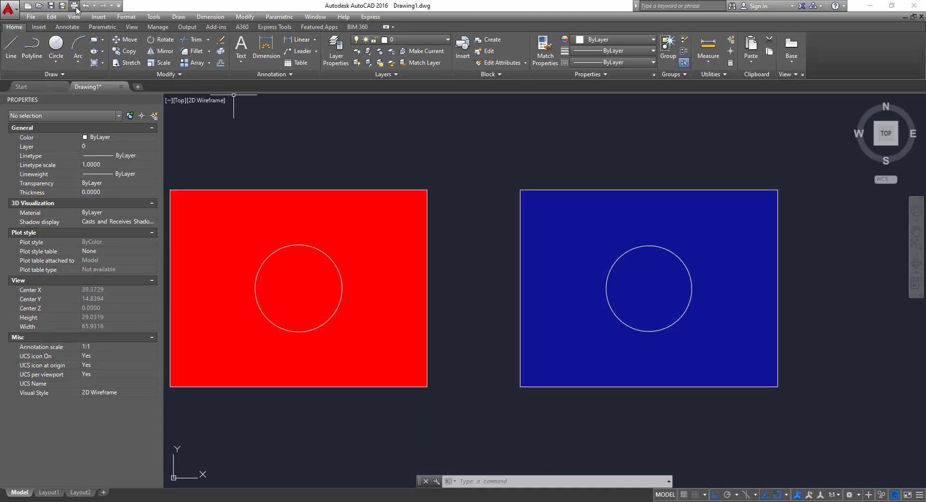
# - Preview the plot again, showing both circles and the faded blue rectangle
pyautogui.click(76, 6)
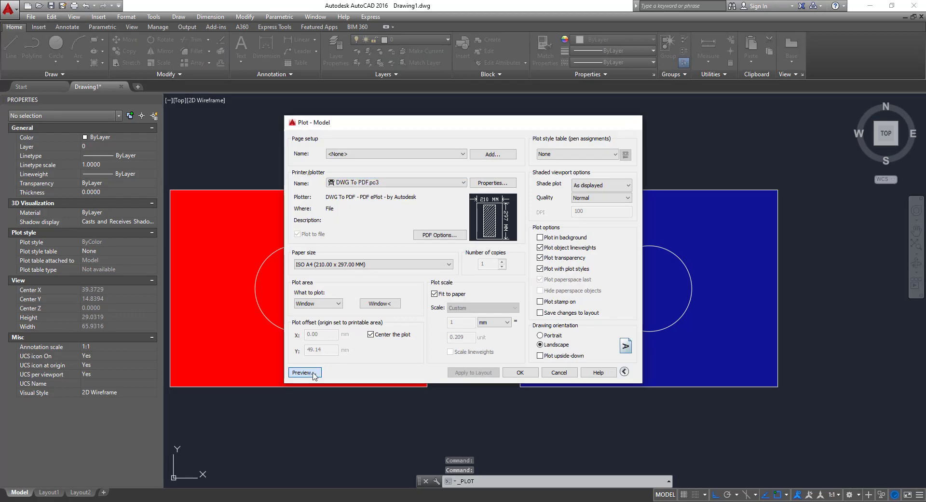
pyautogui.click(303, 372)
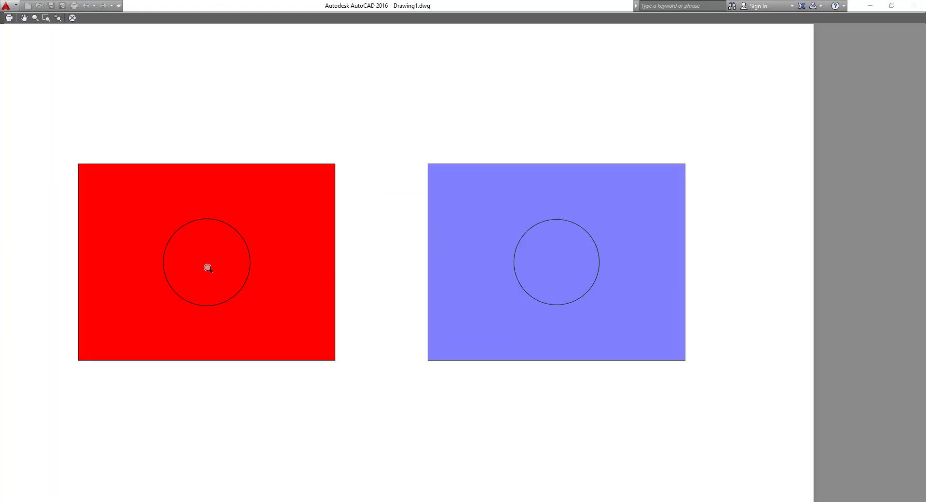
pyautogui.moveTo(512, 329)
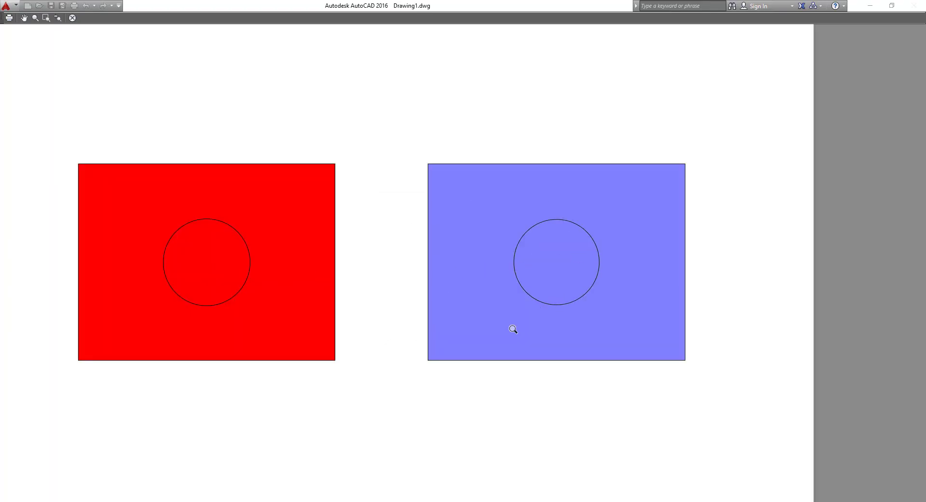
pyautogui.moveTo(306, 286)
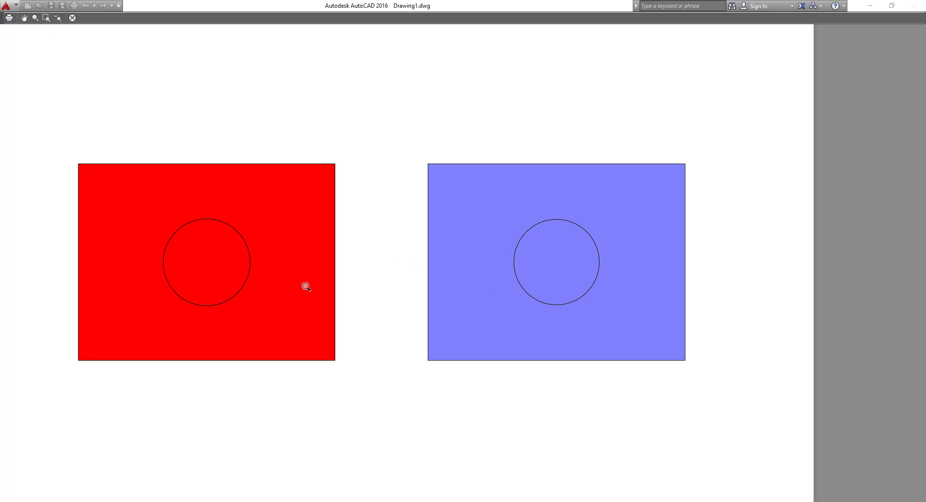
pyautogui.moveTo(521, 189)
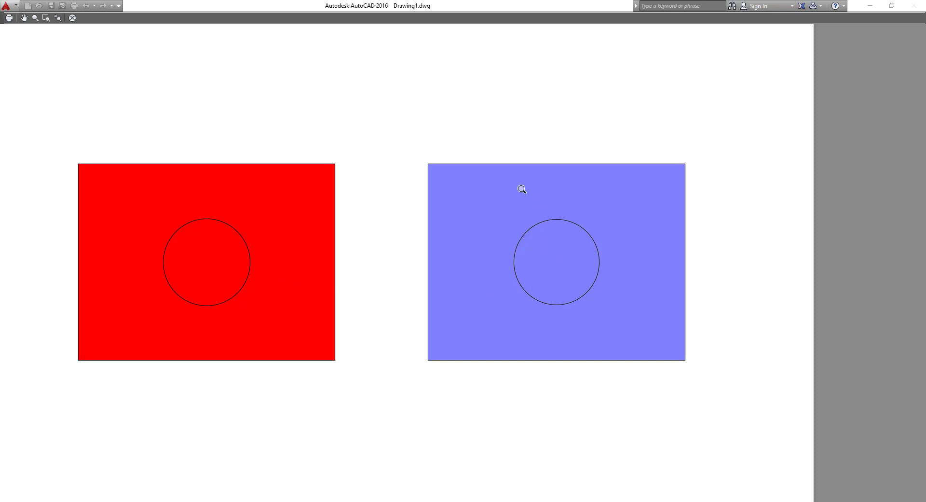
pyautogui.moveTo(282, 192)
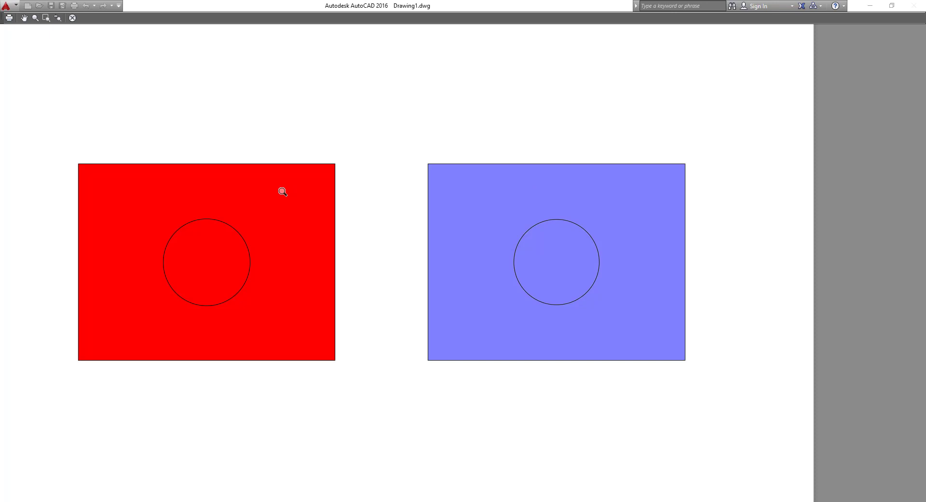
pyautogui.moveTo(290, 207)
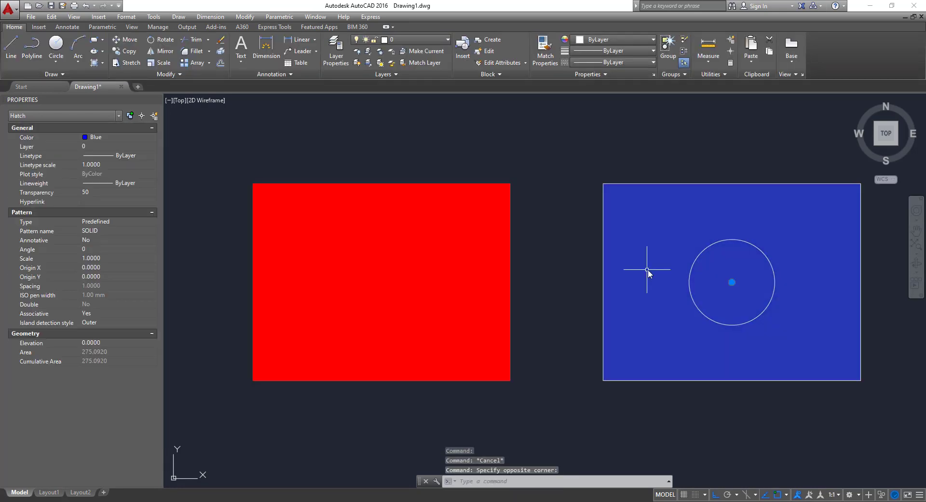
pyautogui.rightClick(647, 272)
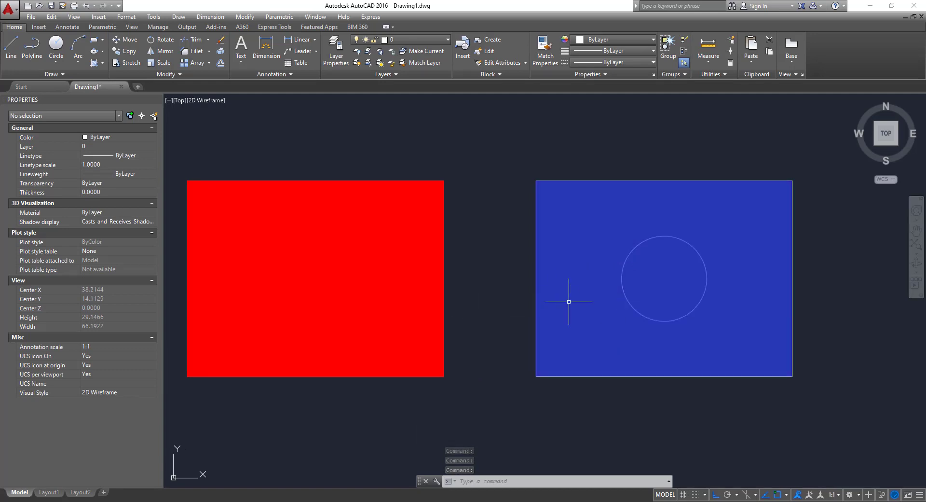
pyautogui.moveTo(669, 289)
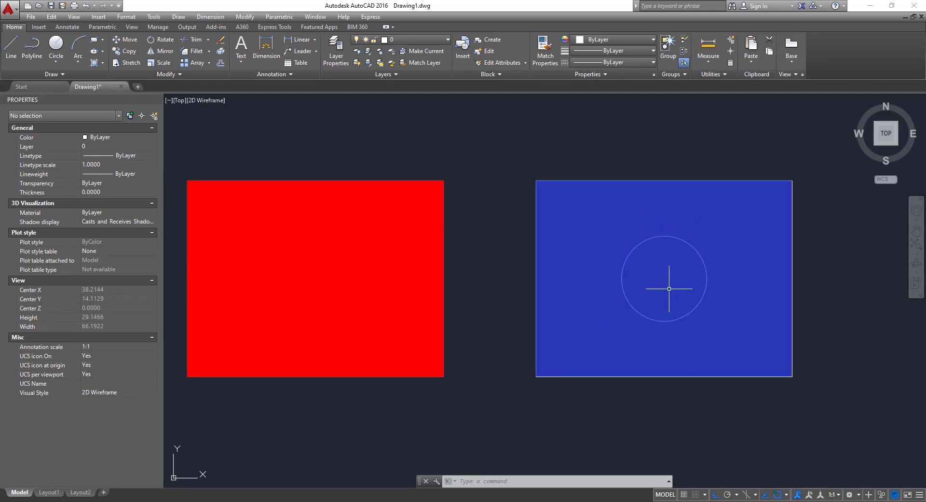
pyautogui.moveTo(681, 226)
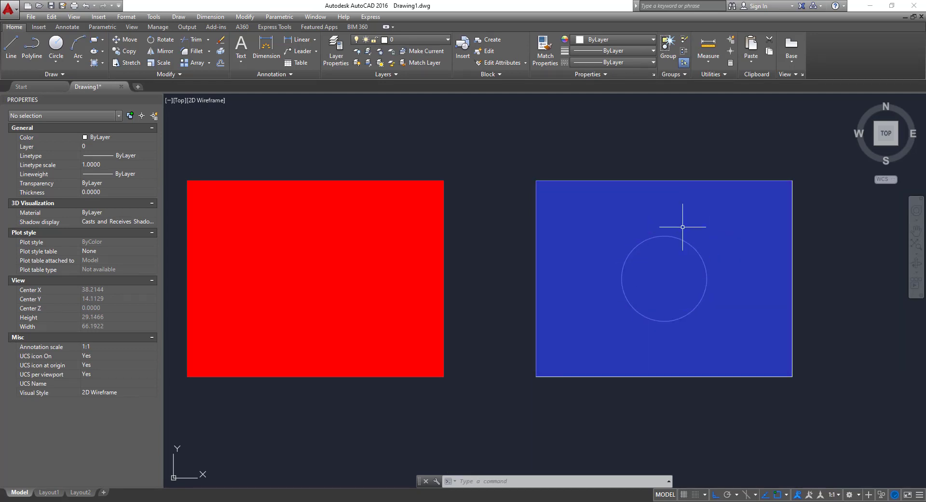
pyautogui.moveTo(524, 373)
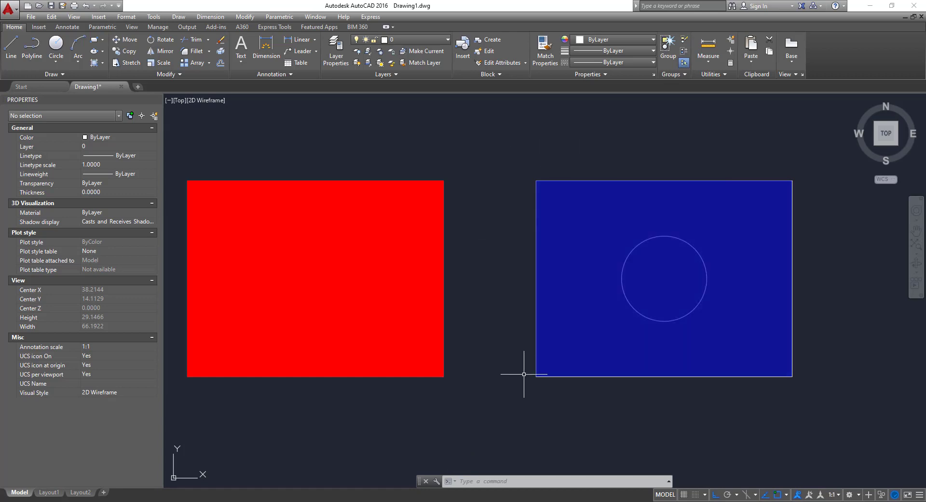
pyautogui.click(664, 279)
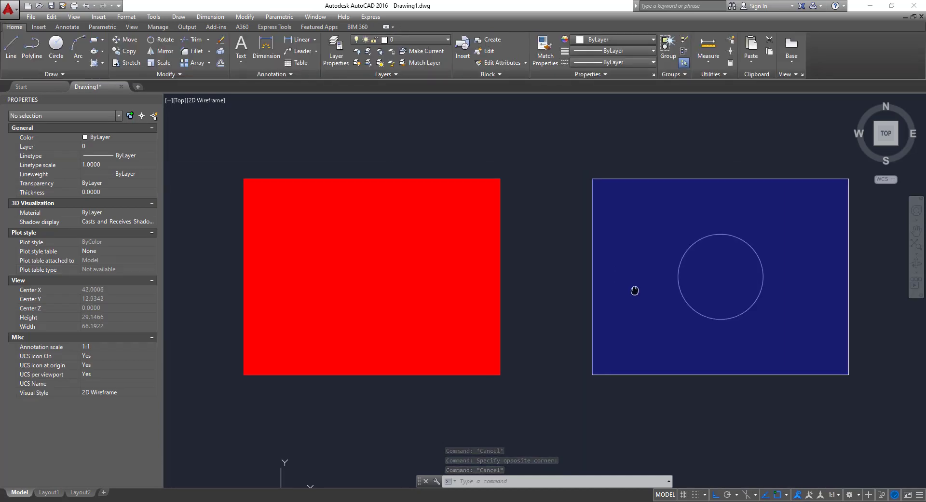
pyautogui.click(371, 276)
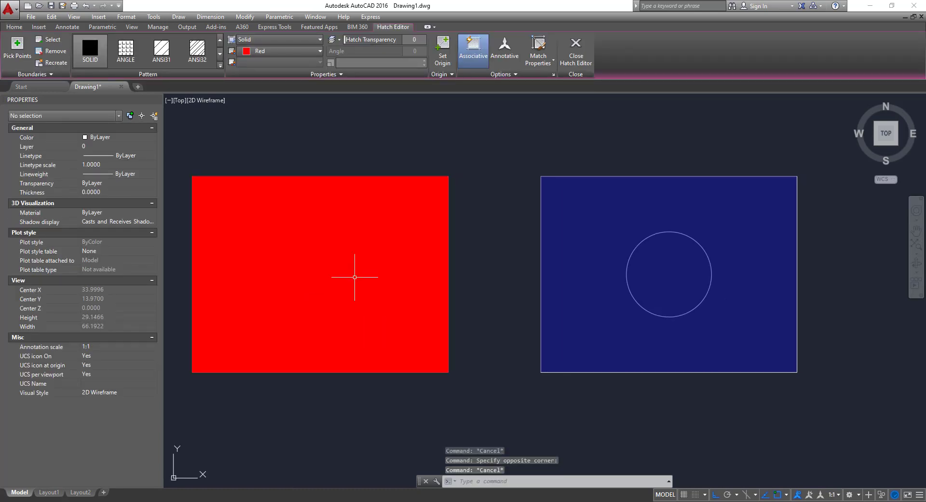
pyautogui.click(575, 50)
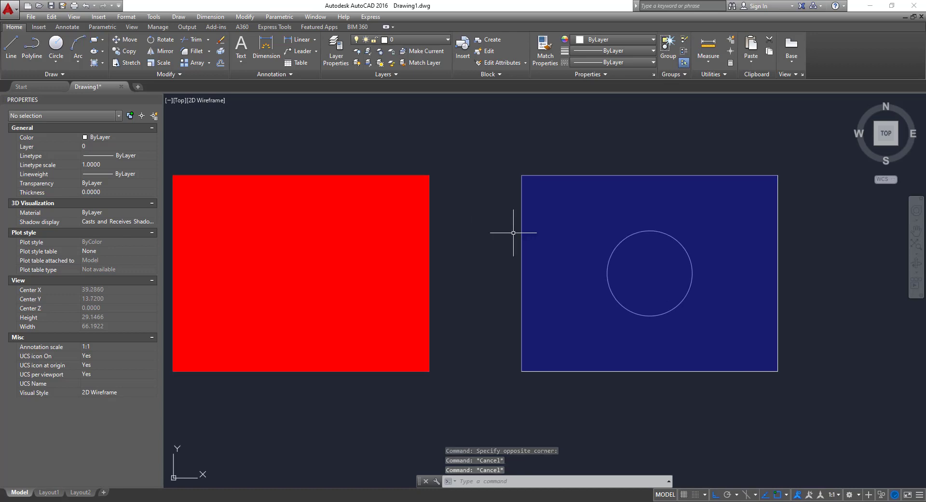
pyautogui.scroll(-3)
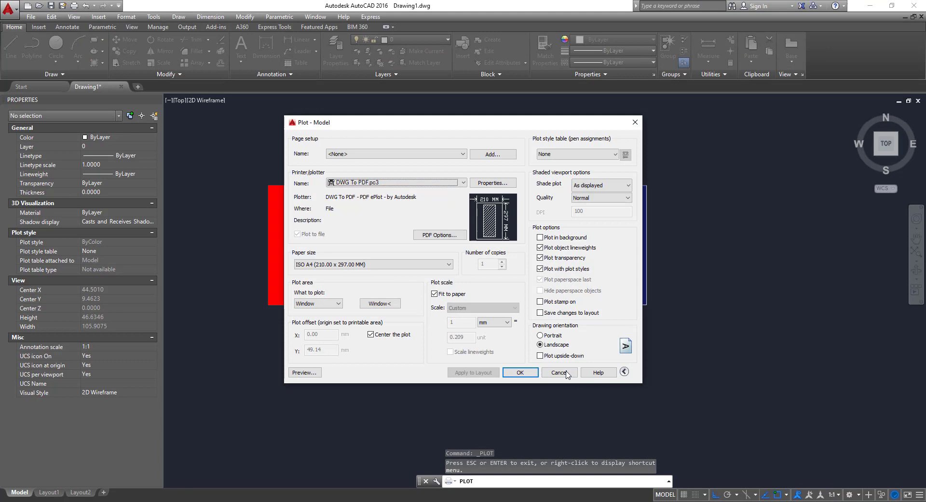
pyautogui.click(556, 372)
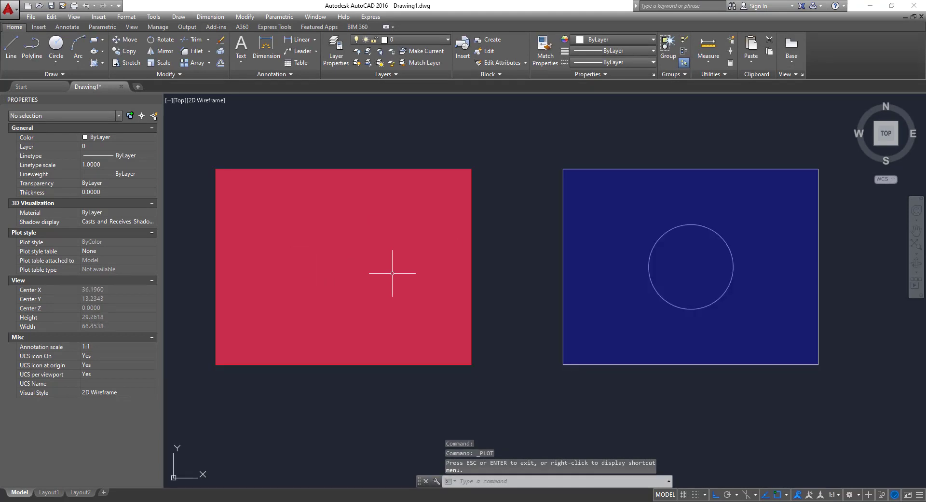
pyautogui.moveTo(447, 281)
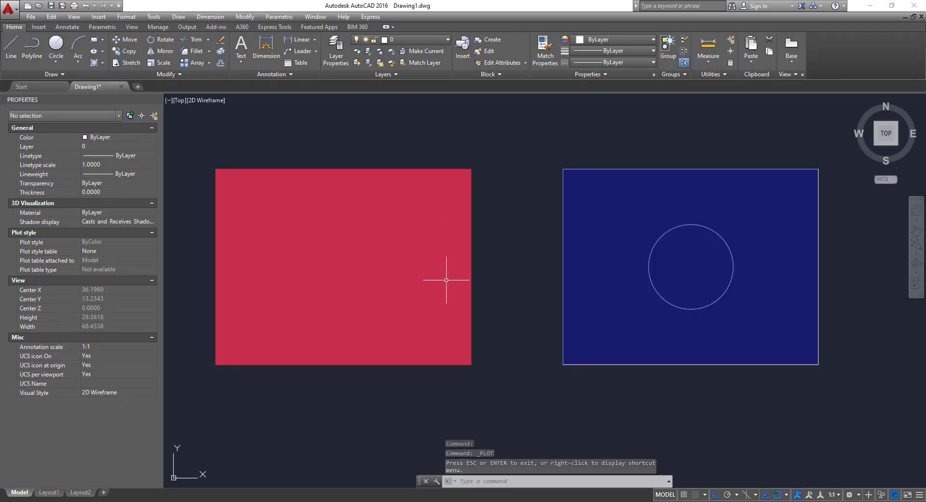
pyautogui.moveTo(343, 250)
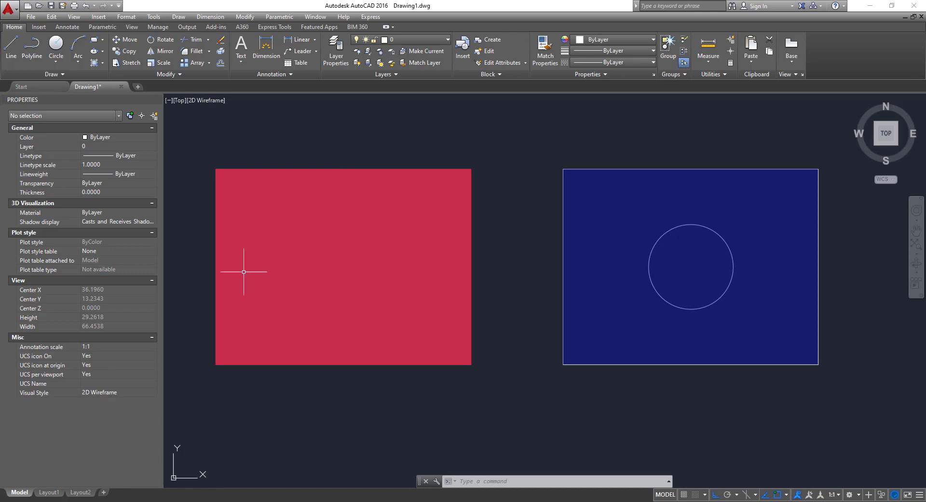
pyautogui.moveTo(431, 211)
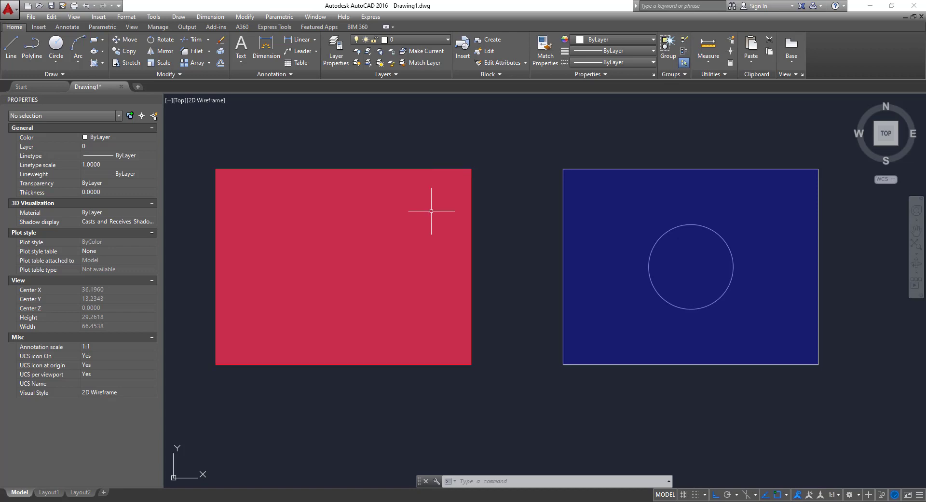
pyautogui.rightClick(343, 267)
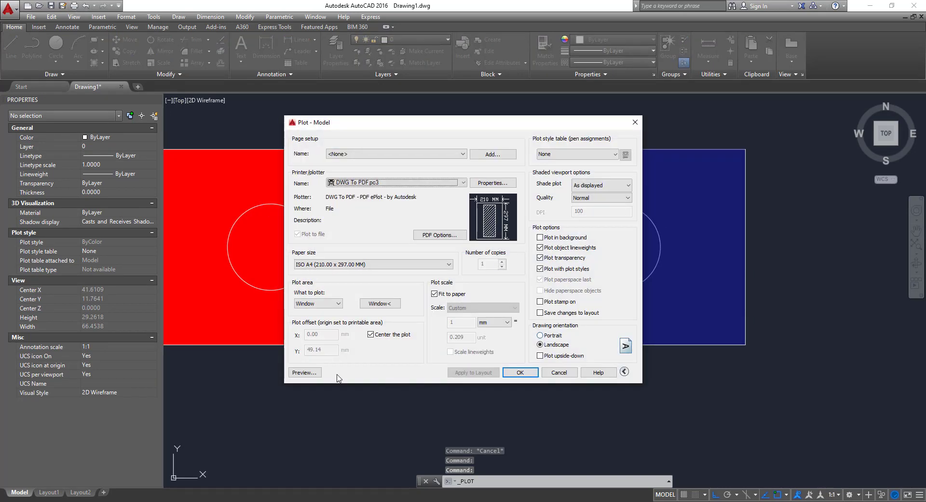
pyautogui.click(304, 372)
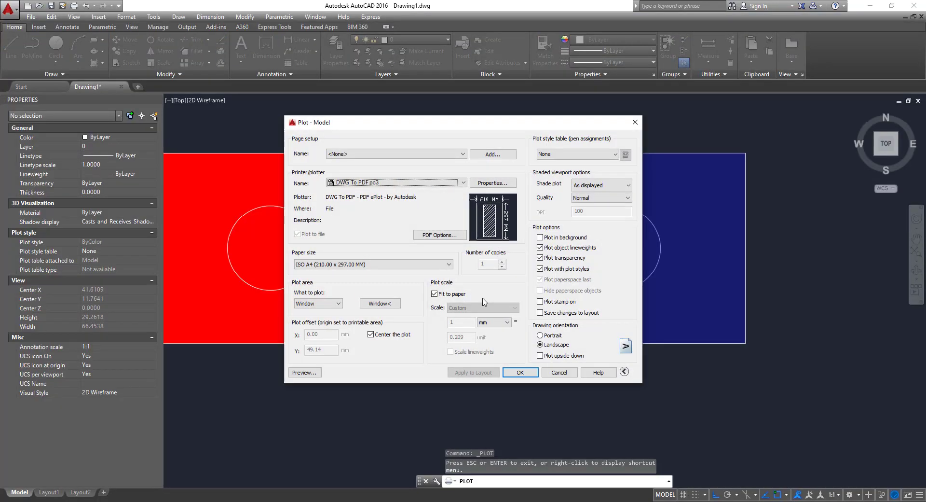
pyautogui.click(558, 373)
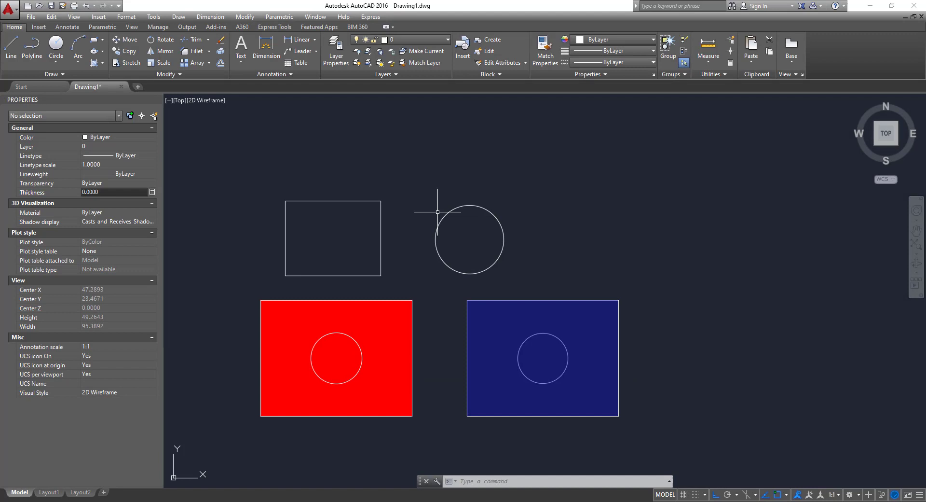
pyautogui.moveTo(411, 215)
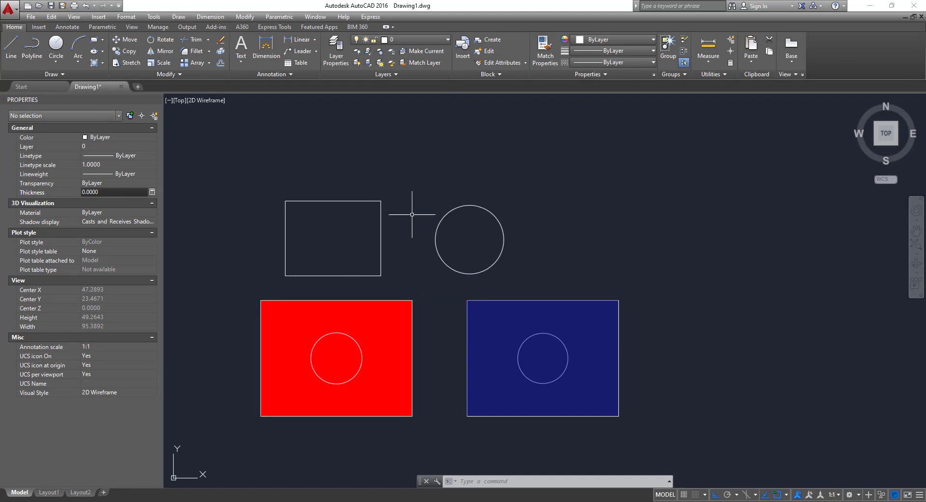
pyautogui.moveTo(432, 205)
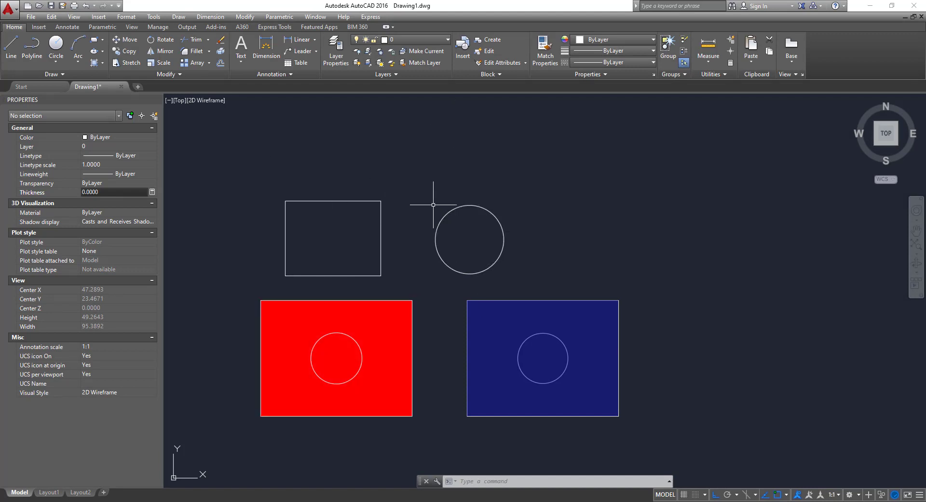
pyautogui.moveTo(449, 213)
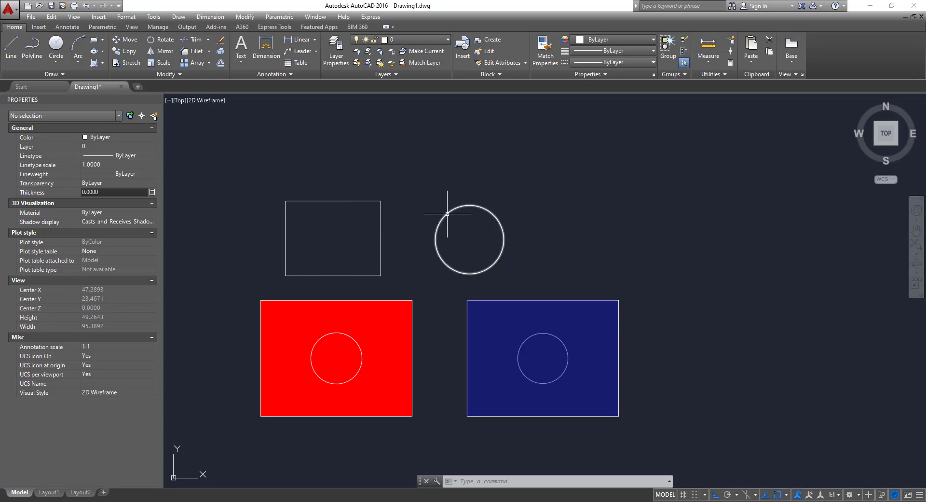
pyautogui.moveTo(380, 307)
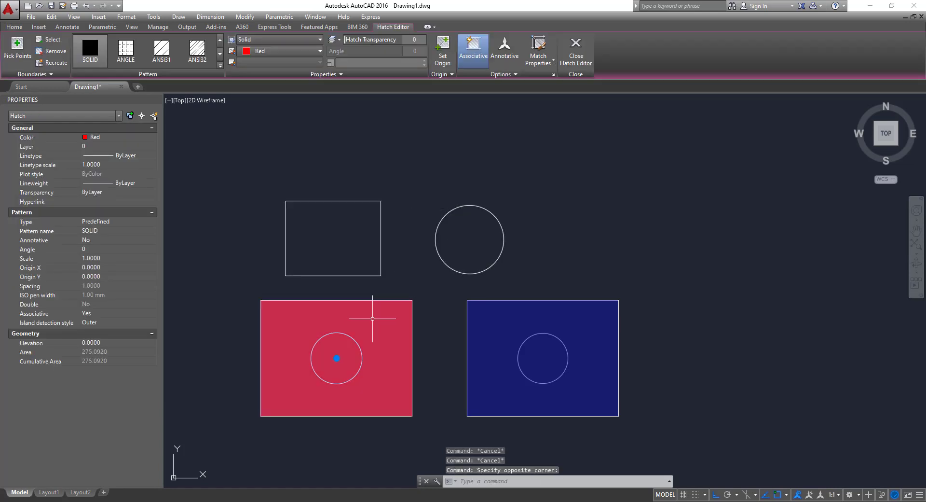
# - Clear the red hatch selection and select the empty rectangle outline above it
pyautogui.click(575, 52)
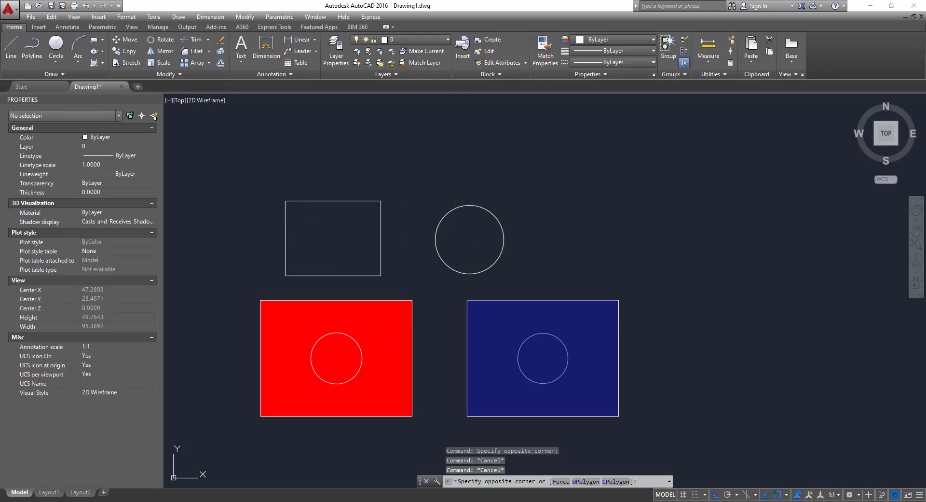
pyautogui.click(384, 205)
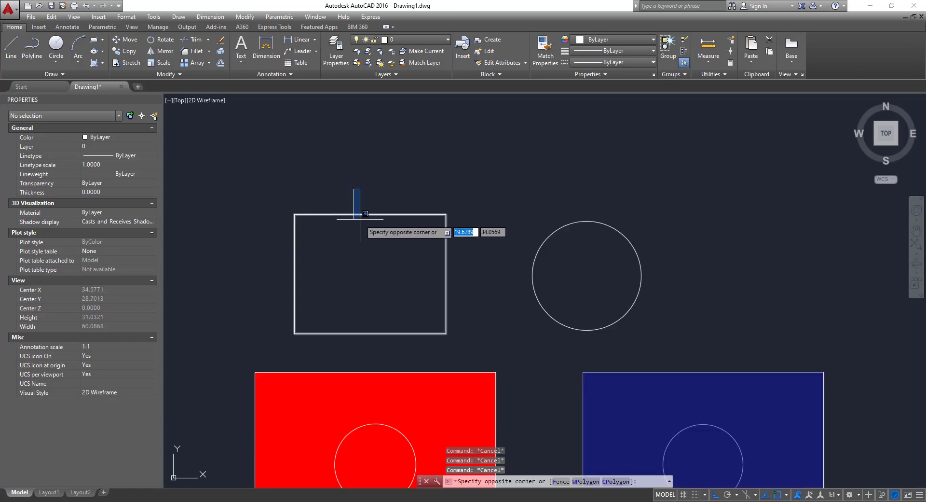
pyautogui.press('Escape')
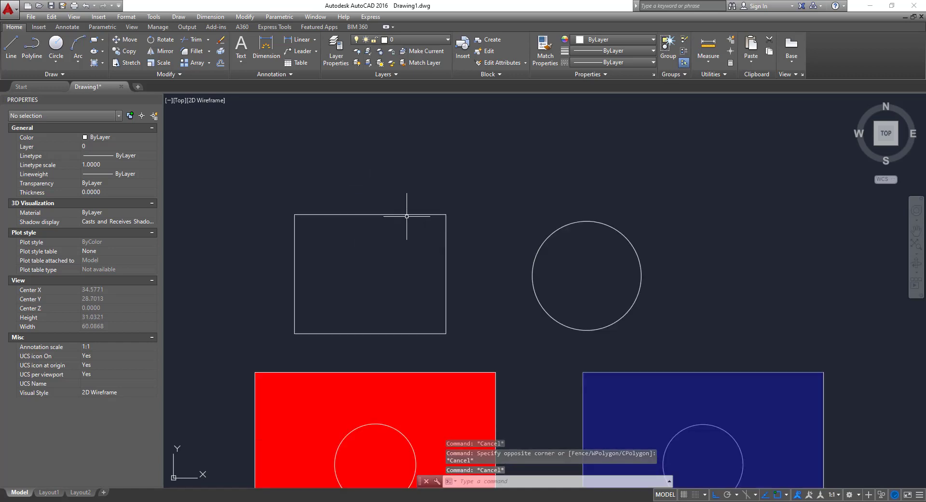
pyautogui.click(370, 273)
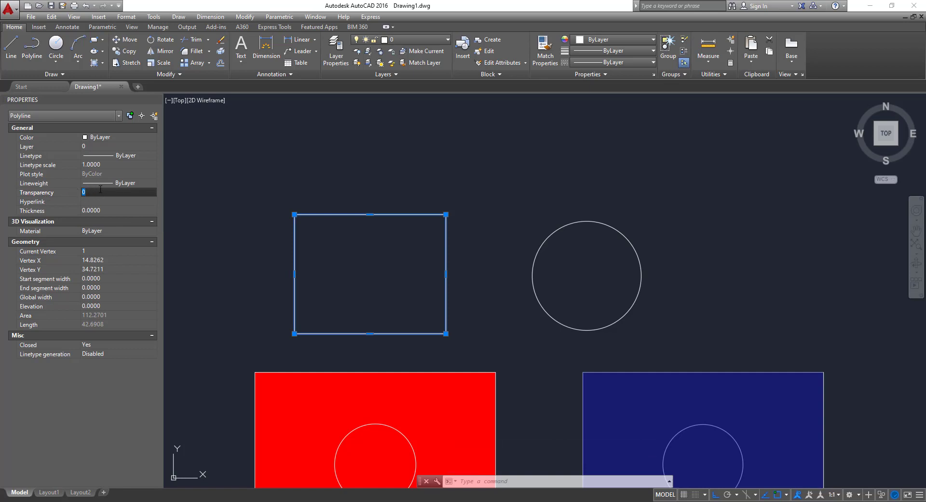
pyautogui.moveTo(427, 203)
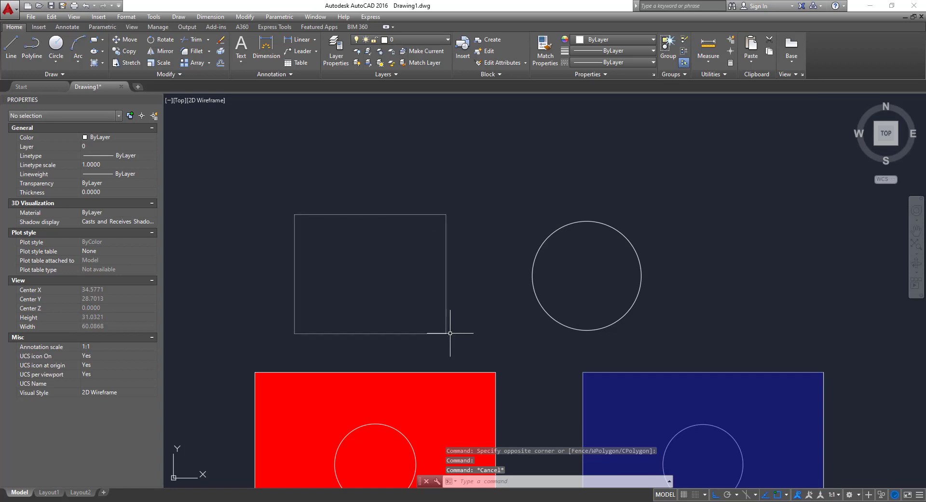
pyautogui.moveTo(447, 218)
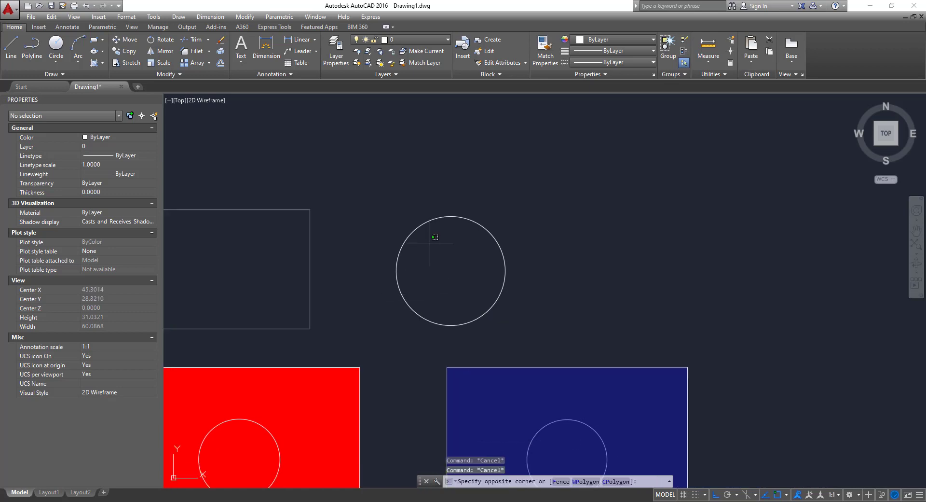
# - Set the plain circle outline's transparency to 90 in the Properties palette
pyautogui.click(451, 270)
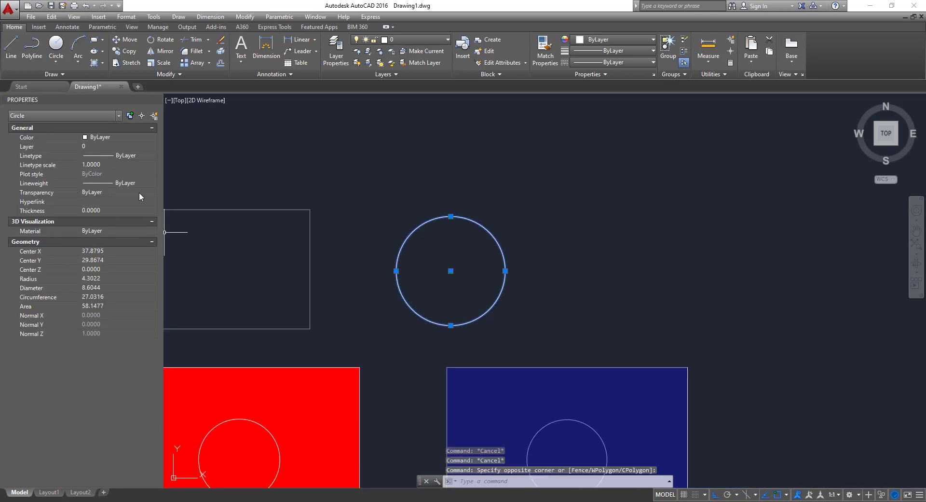
pyautogui.moveTo(119, 199)
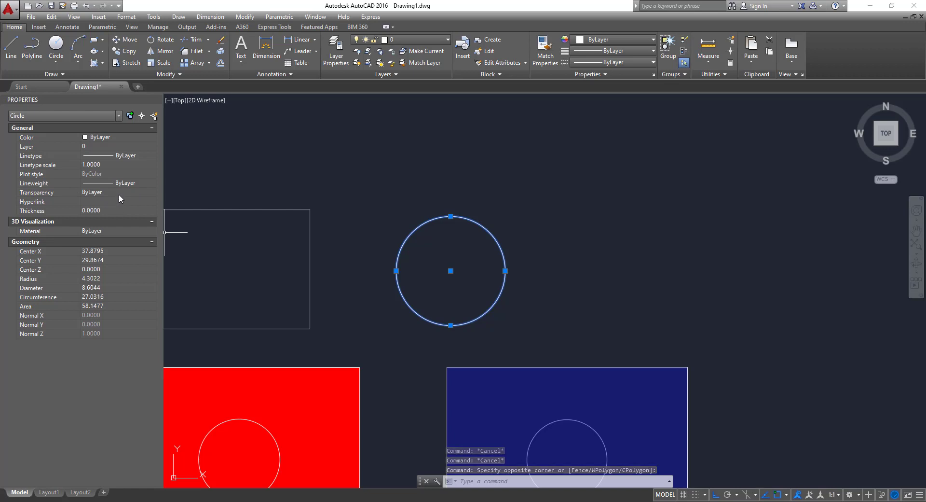
pyautogui.click(118, 191)
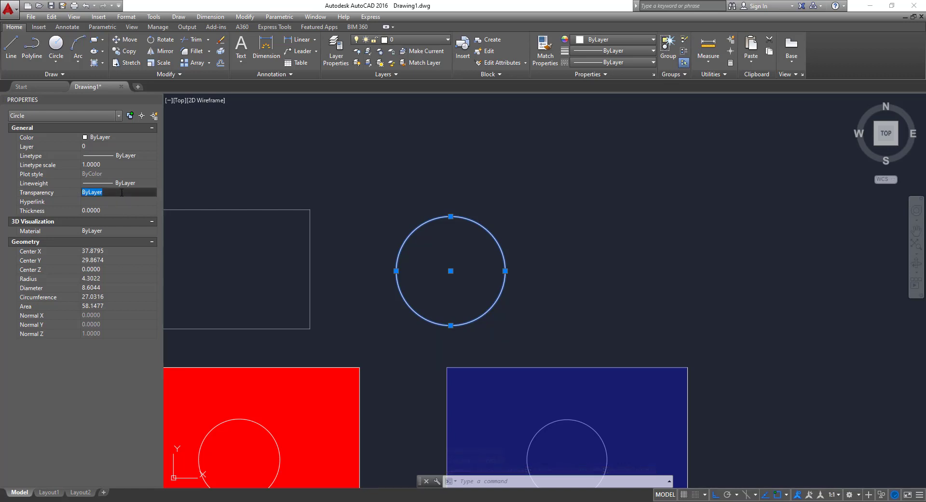
pyautogui.write('90')
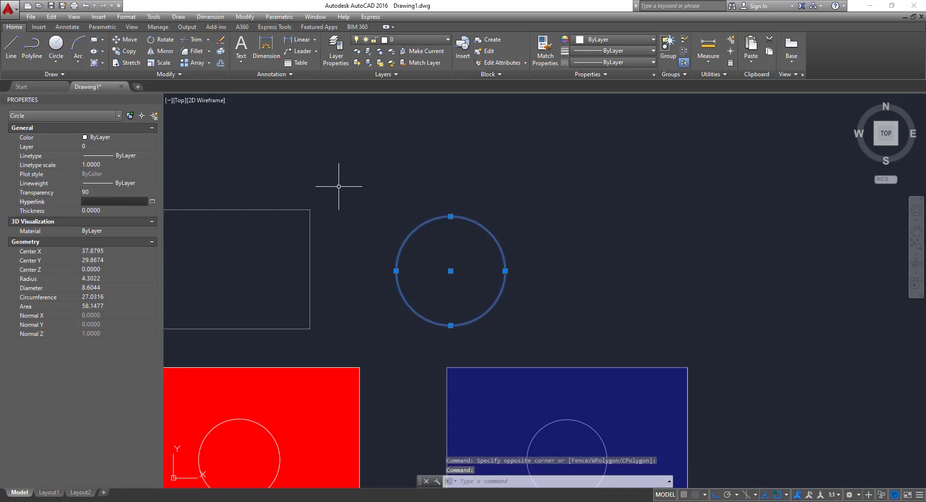
pyautogui.press('Escape')
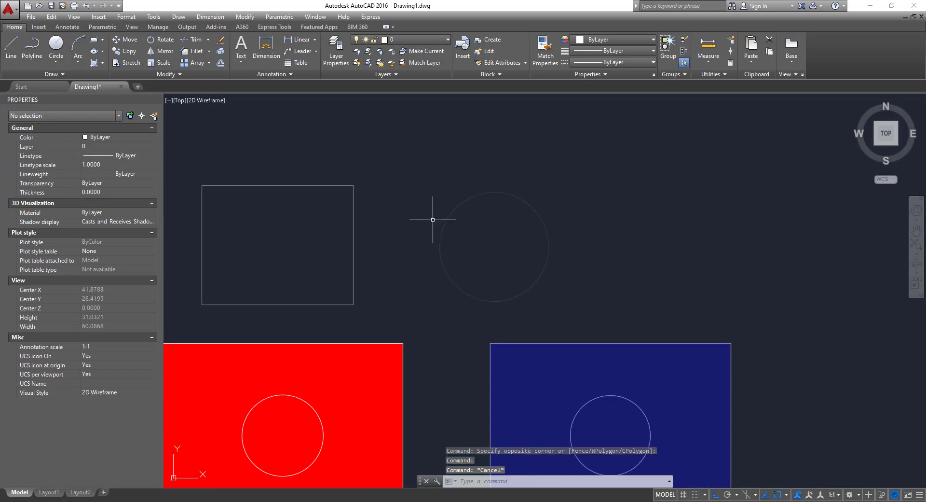
pyautogui.scroll(-3)
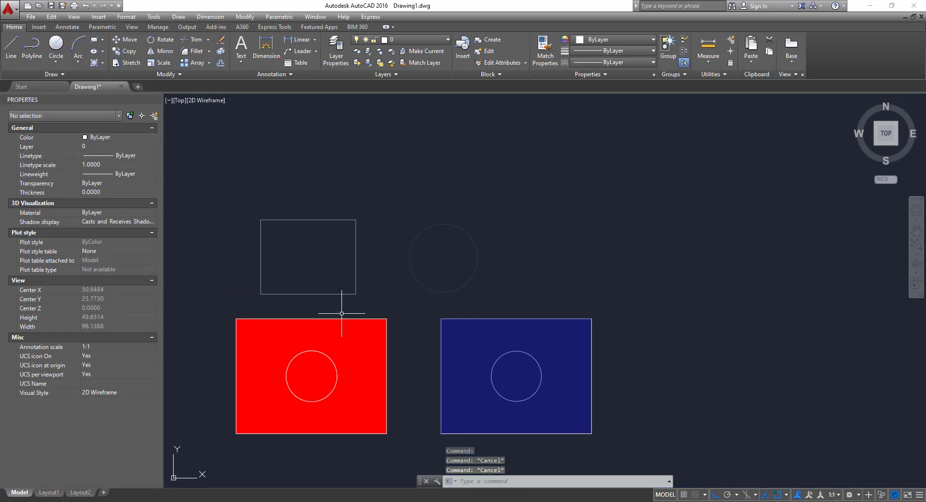
pyautogui.moveTo(476, 244)
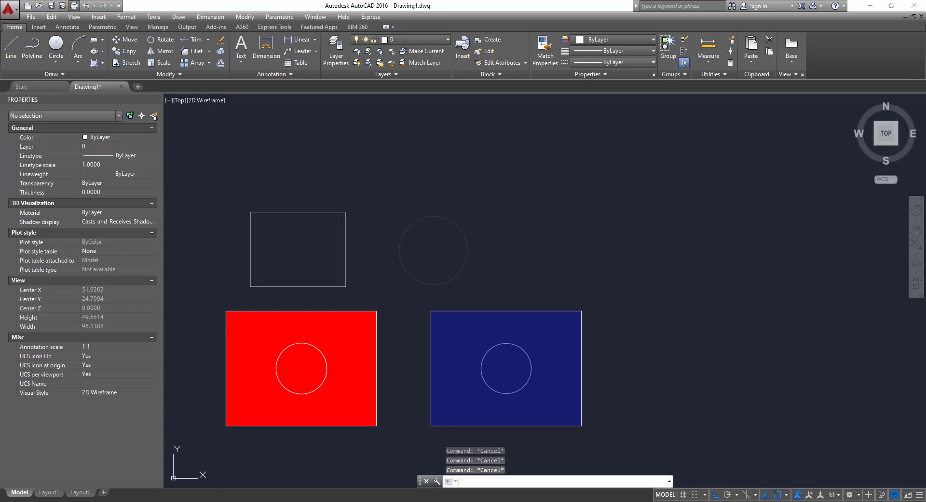
pyautogui.press('ctrl+p')
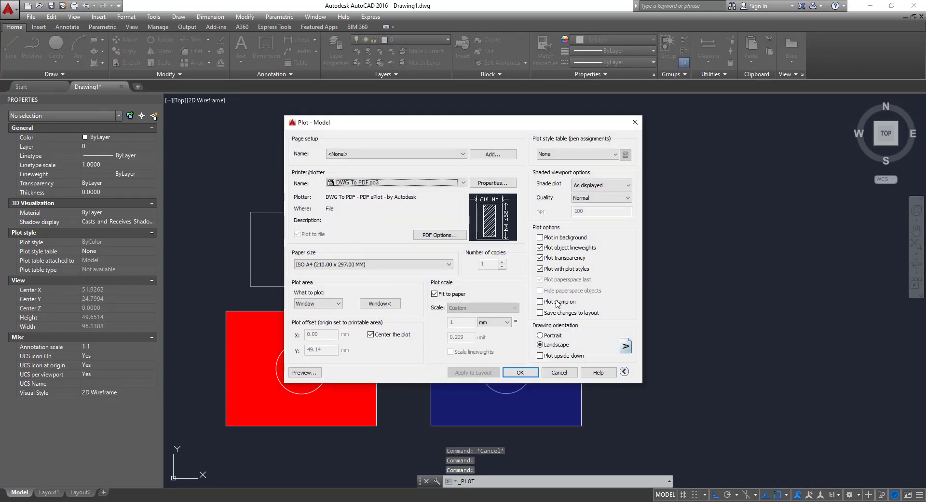
pyautogui.moveTo(371, 278)
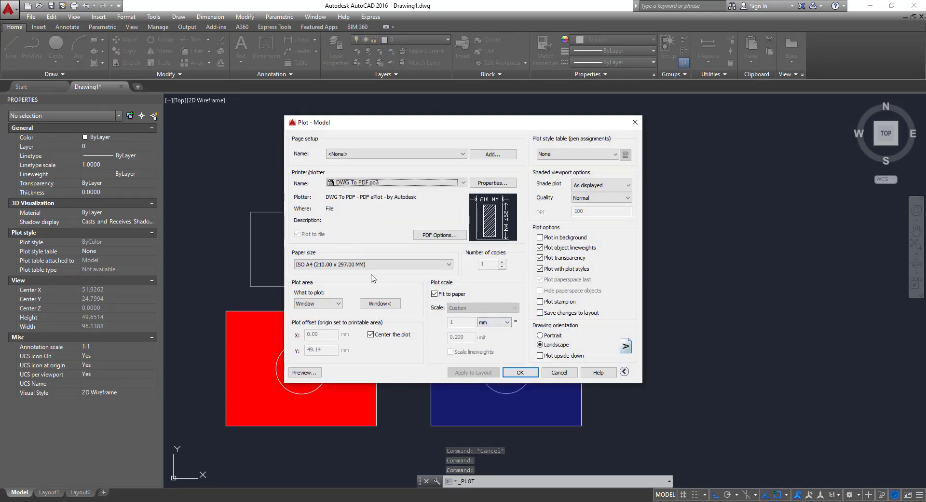
pyautogui.click(539, 257)
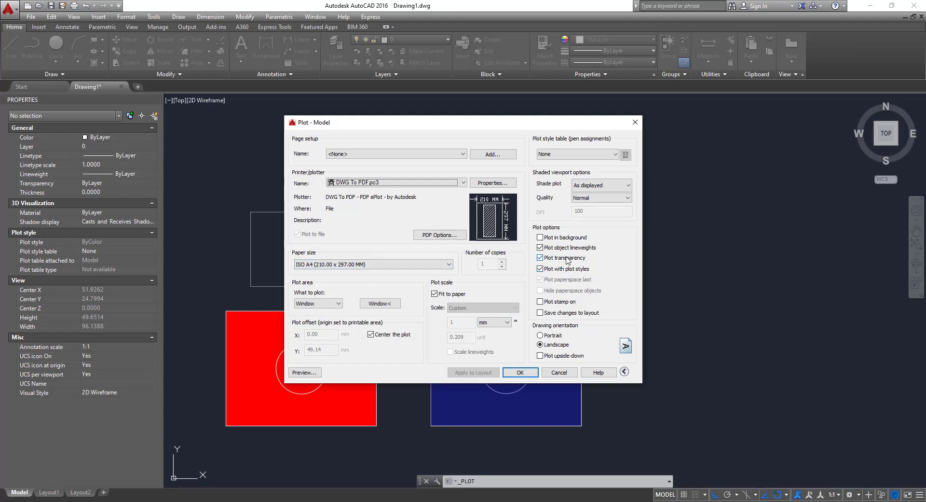
pyautogui.moveTo(564, 257)
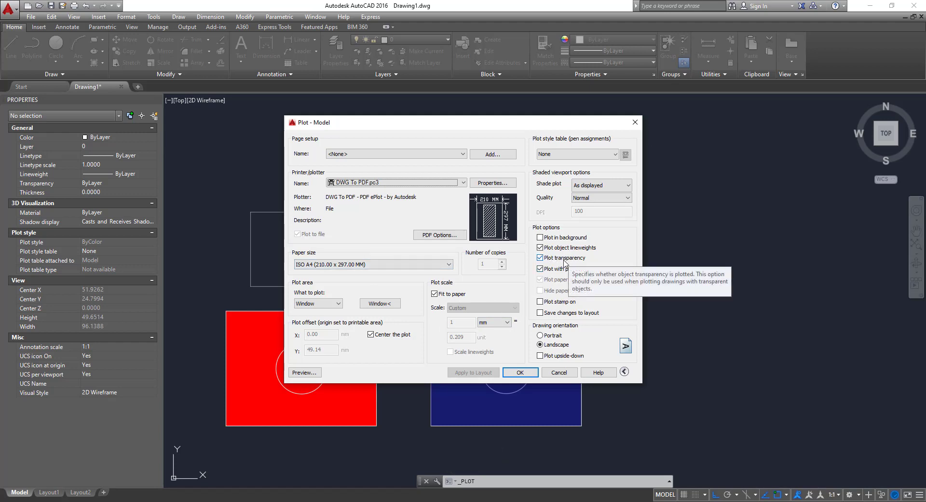
pyautogui.moveTo(573, 270)
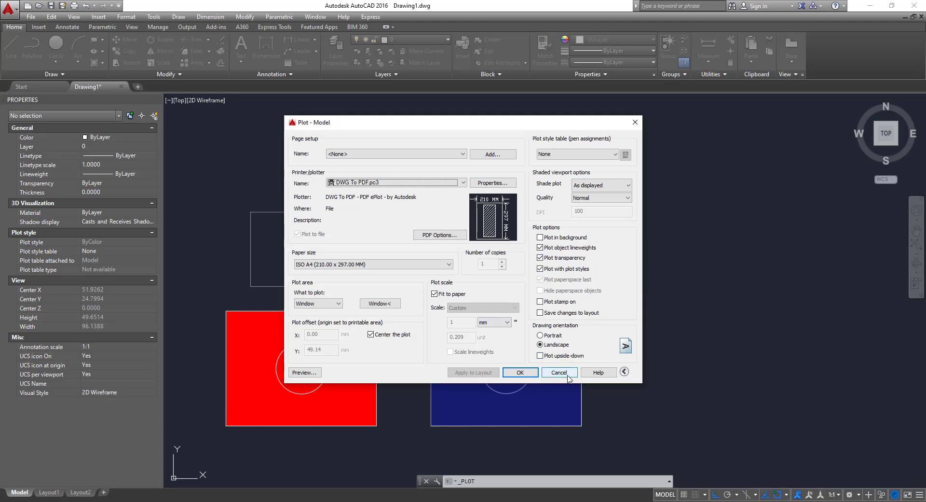
pyautogui.click(558, 373)
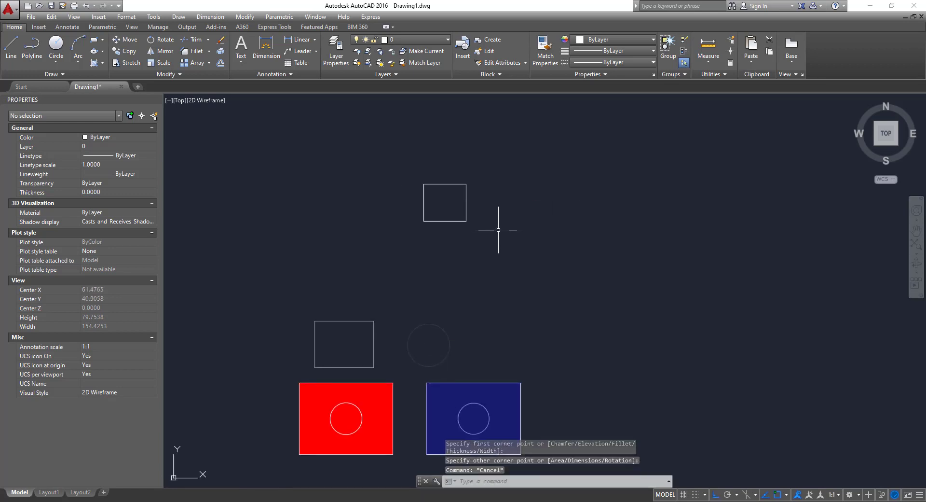
# - Draw two circles beside the upper rectangle and make the Transparency layer current
pyautogui.write('CO')
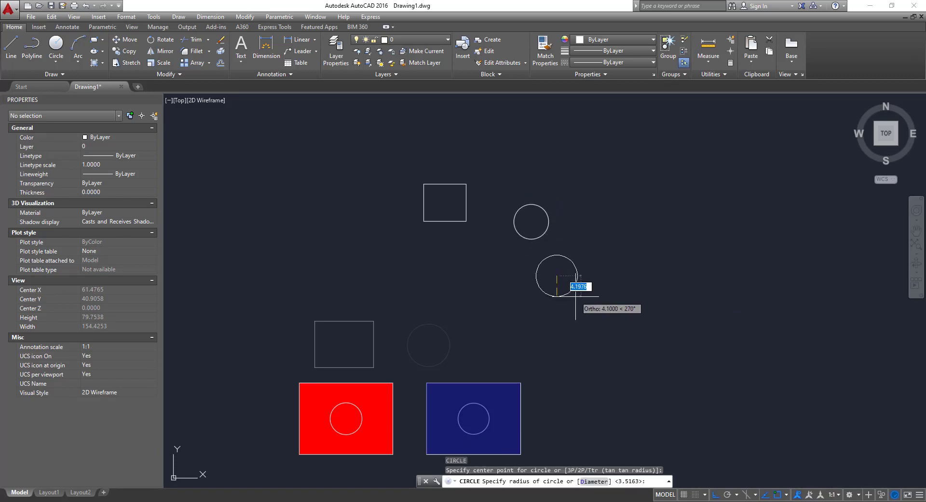
pyautogui.press('Escape')
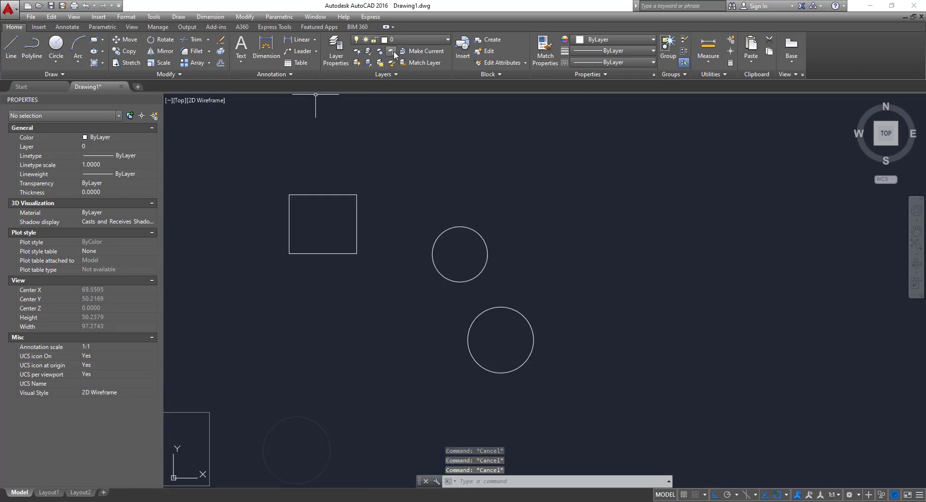
pyautogui.click(450, 40)
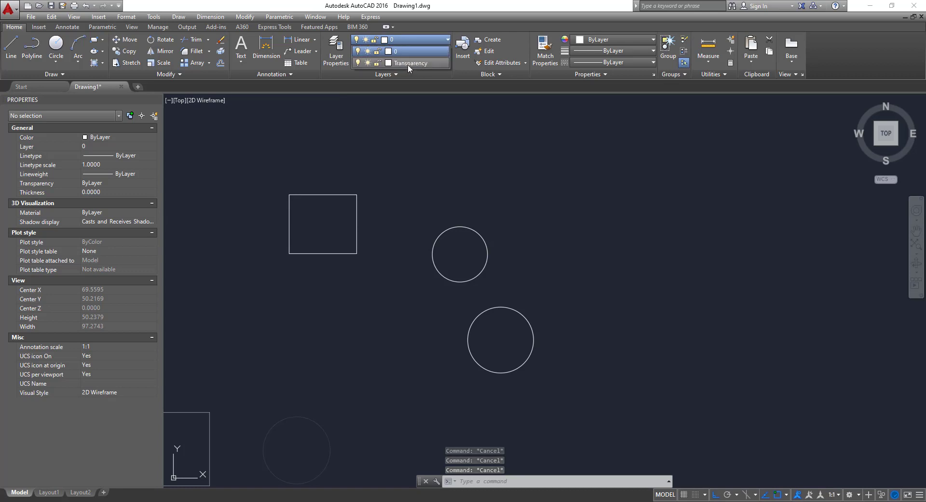
pyautogui.moveTo(421, 66)
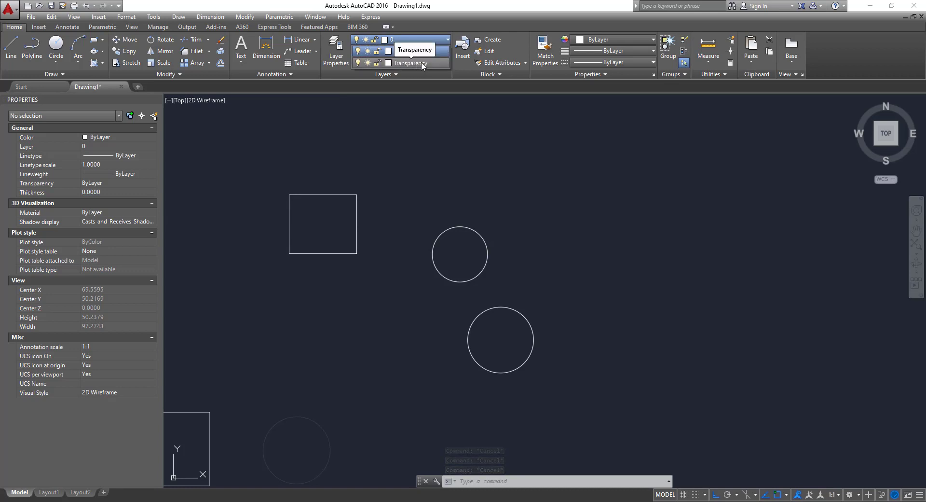
pyautogui.click(336, 49)
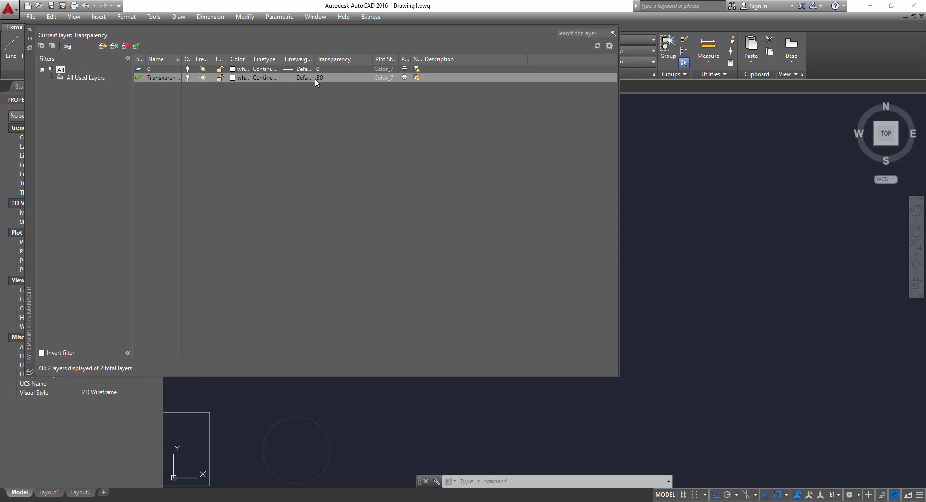
pyautogui.moveTo(325, 77)
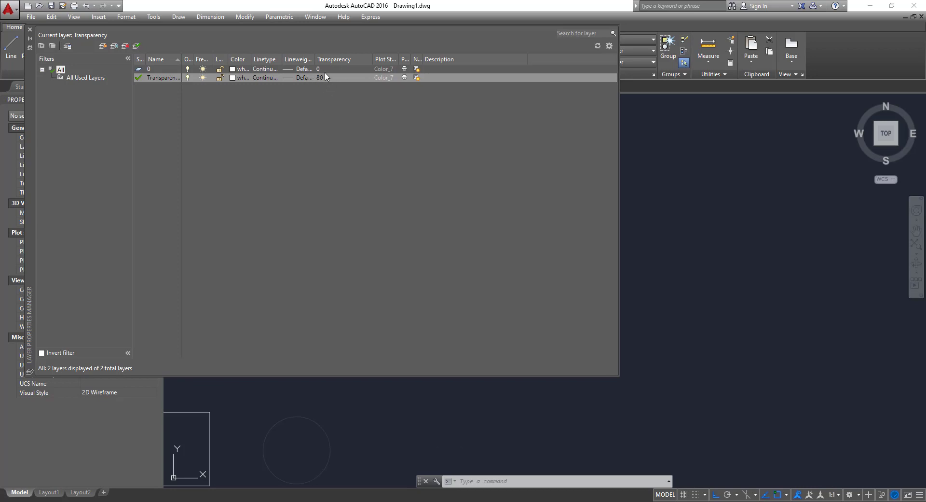
pyautogui.moveTo(330, 83)
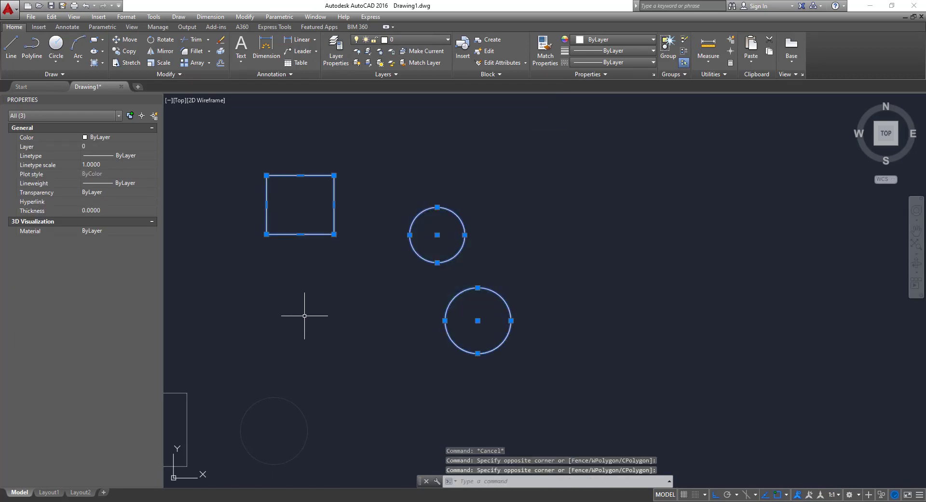
# - Move the upper rectangle and two circles onto the Transparency layer
pyautogui.click(153, 146)
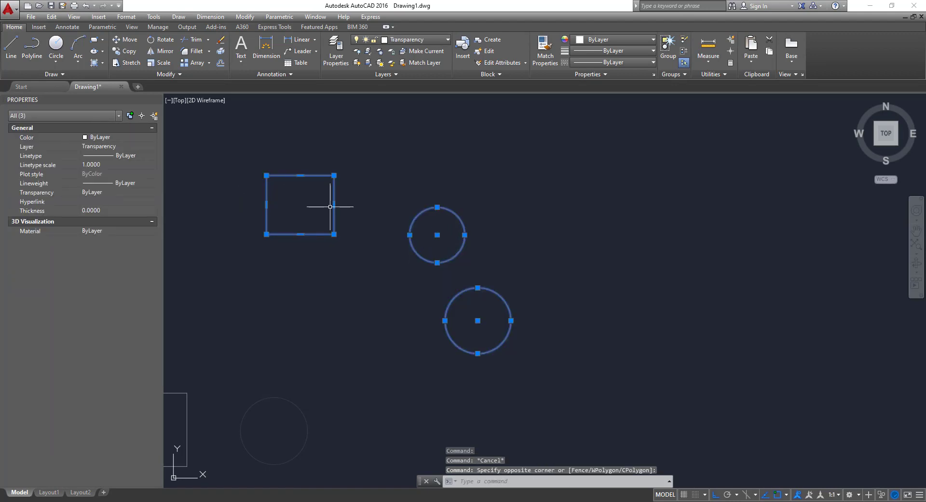
pyautogui.moveTo(440, 278)
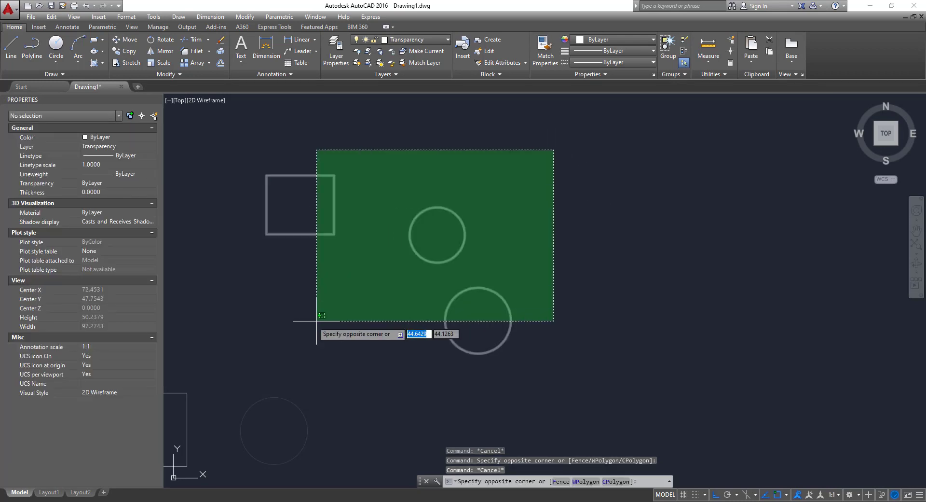
pyautogui.moveTo(391, 39)
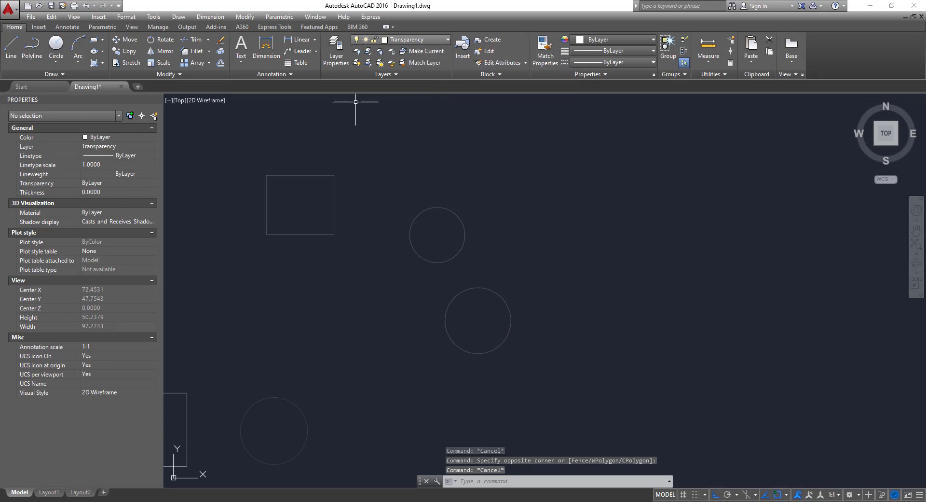
# - Lower the Transparency layer's transparency from 80 to 30 in Layer Properties
pyautogui.click(336, 50)
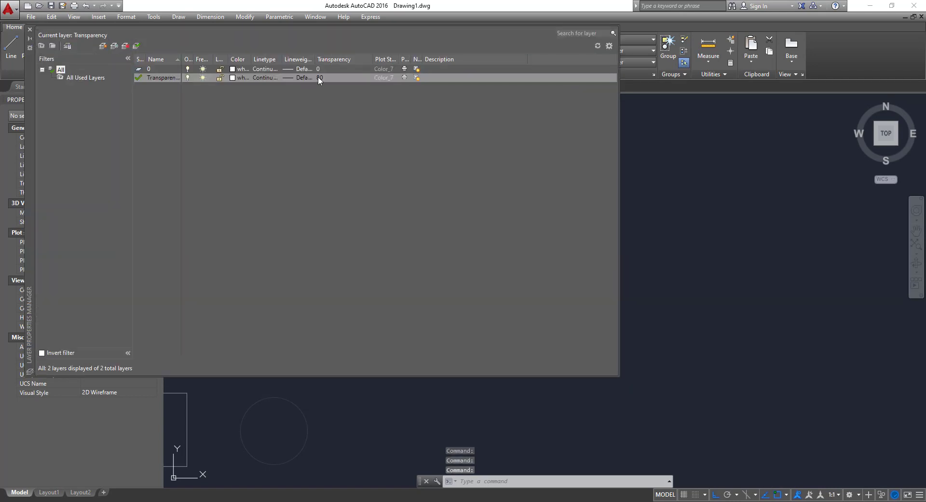
pyautogui.click(319, 77)
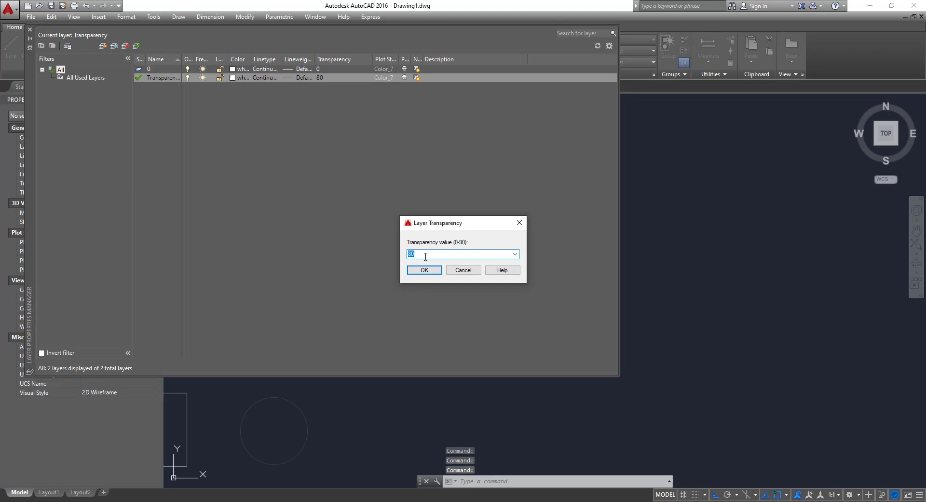
pyautogui.write('30')
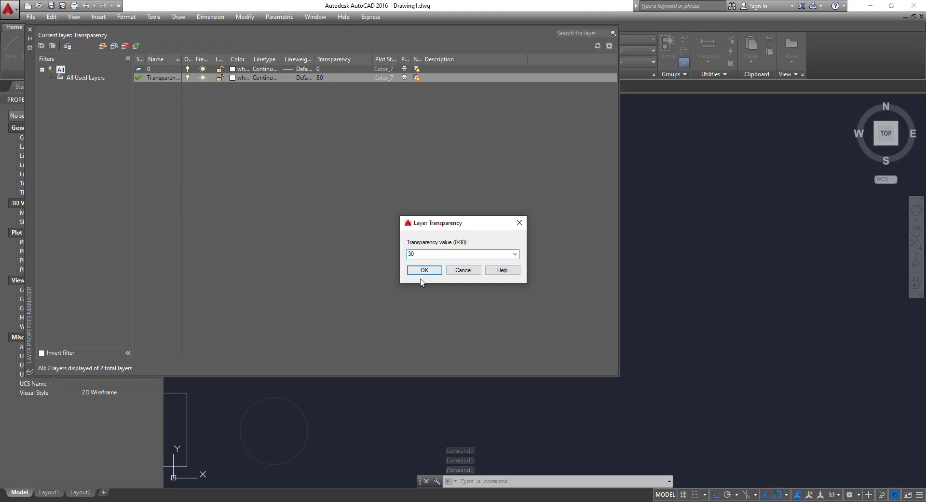
pyautogui.click(424, 271)
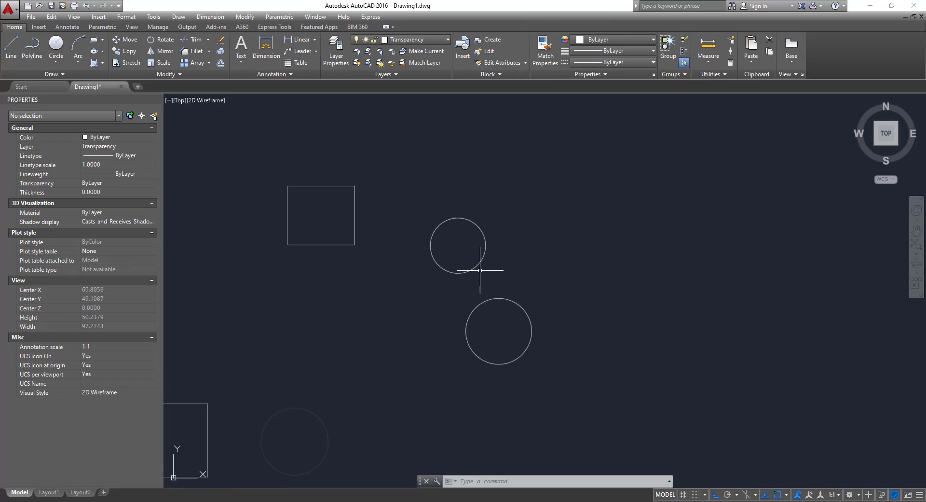
pyautogui.scroll(-3)
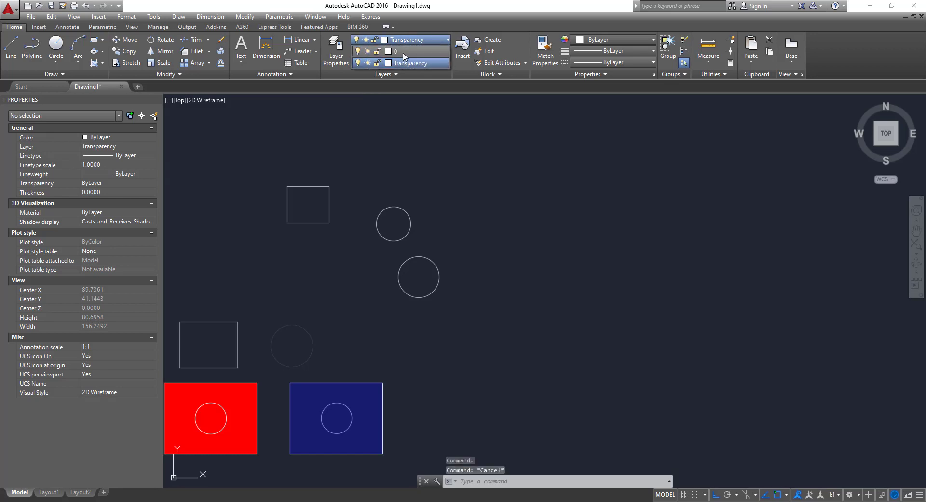
pyautogui.moveTo(418, 125)
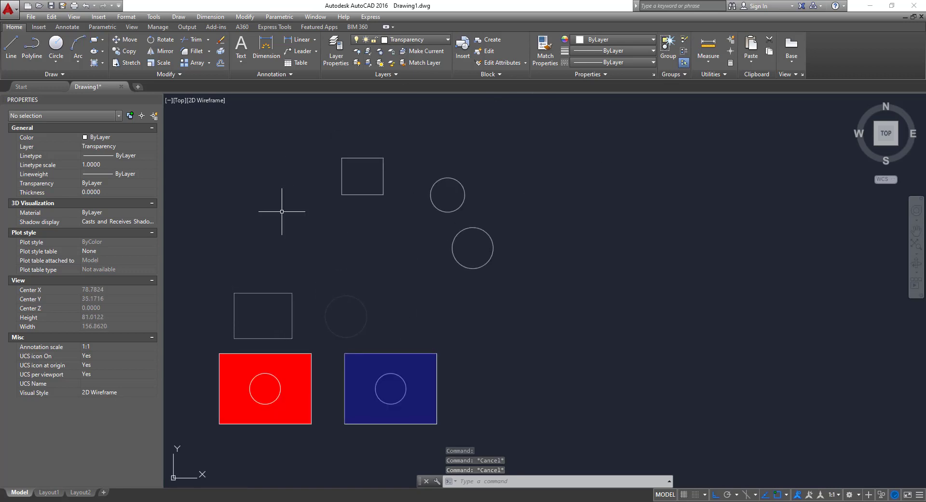
pyautogui.scroll(-3)
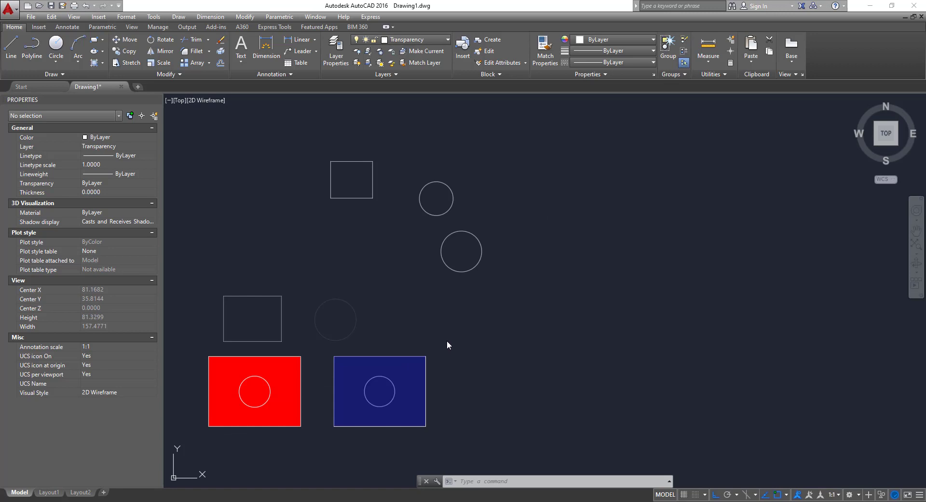
pyautogui.moveTo(447, 340)
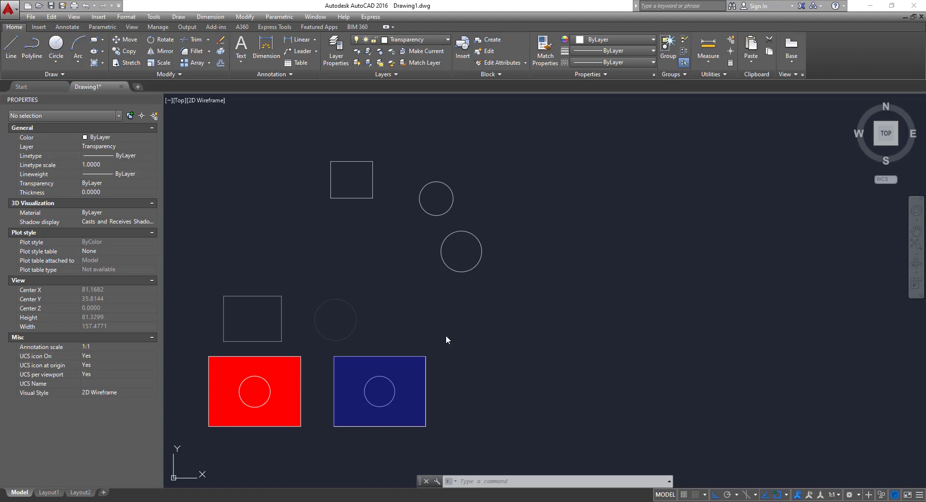
pyautogui.moveTo(445, 336)
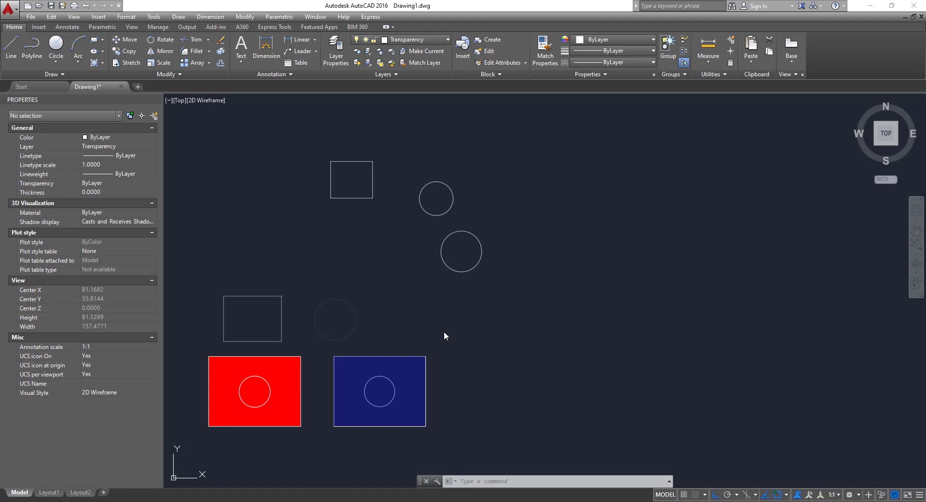
pyautogui.moveTo(445, 334)
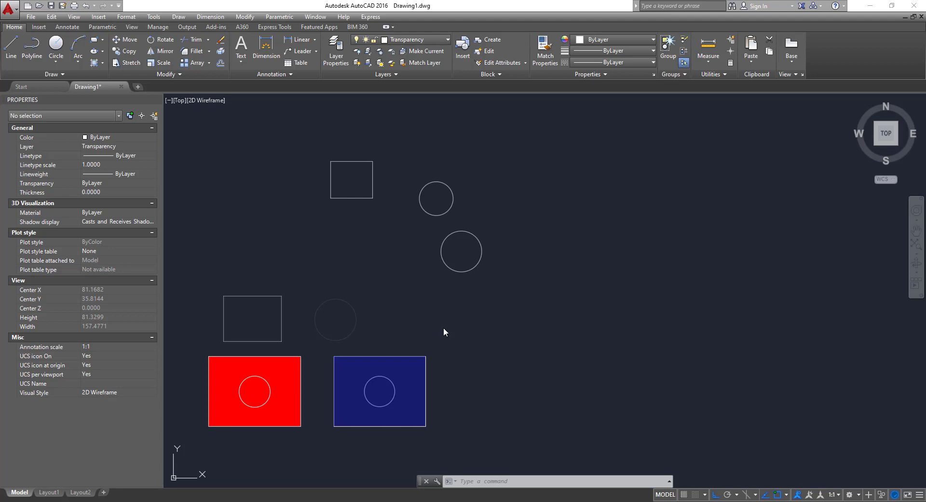